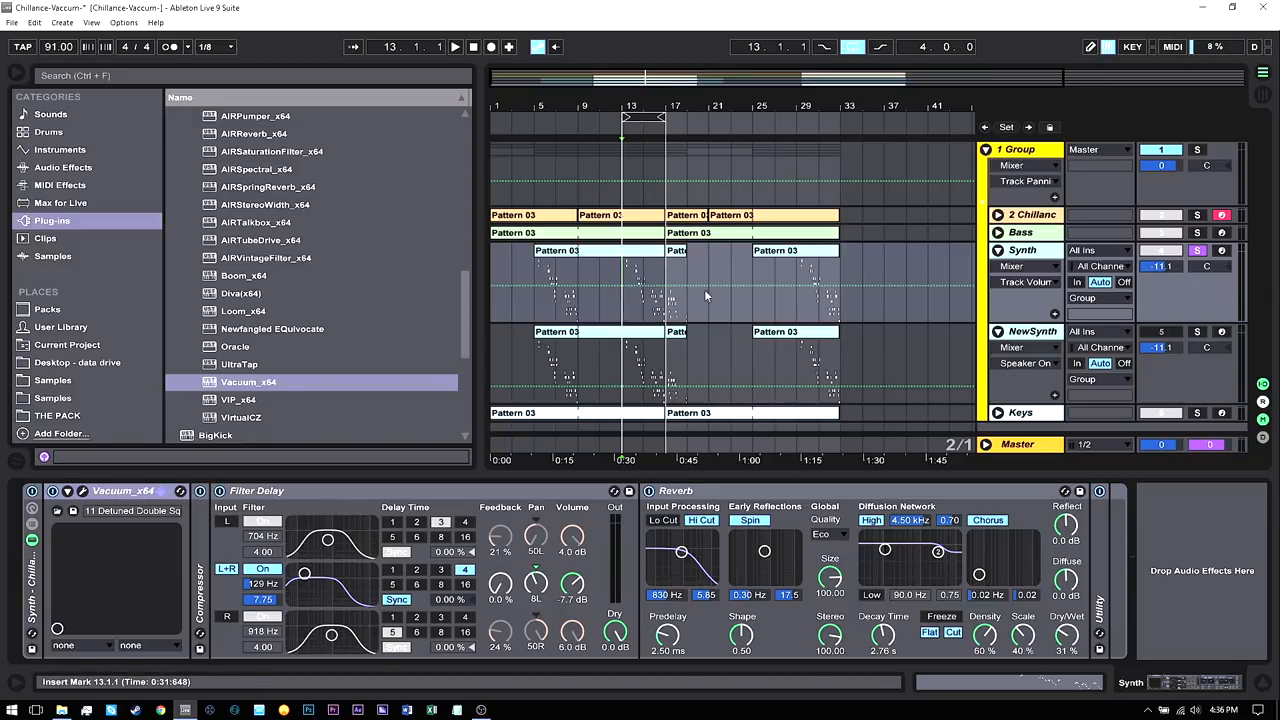
Select the NewSynth track to reveal its effects chain and empty instrument slot.
click(455, 46)
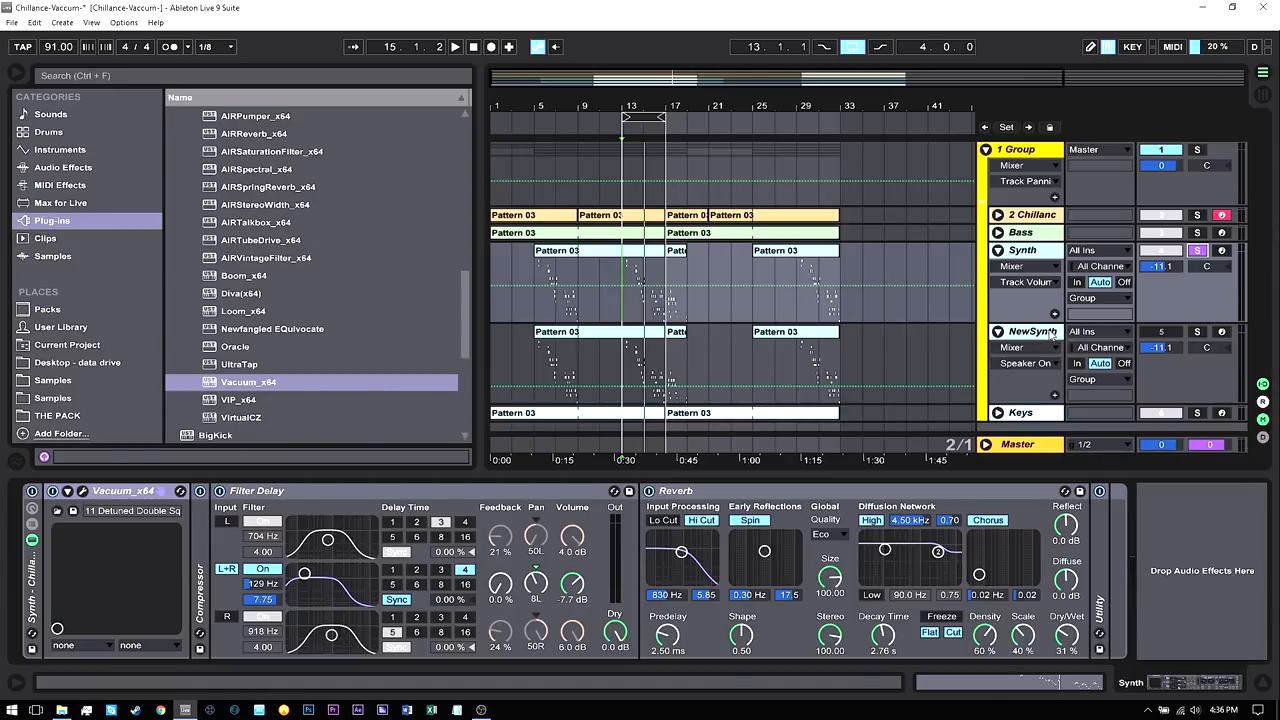
click(1035, 331)
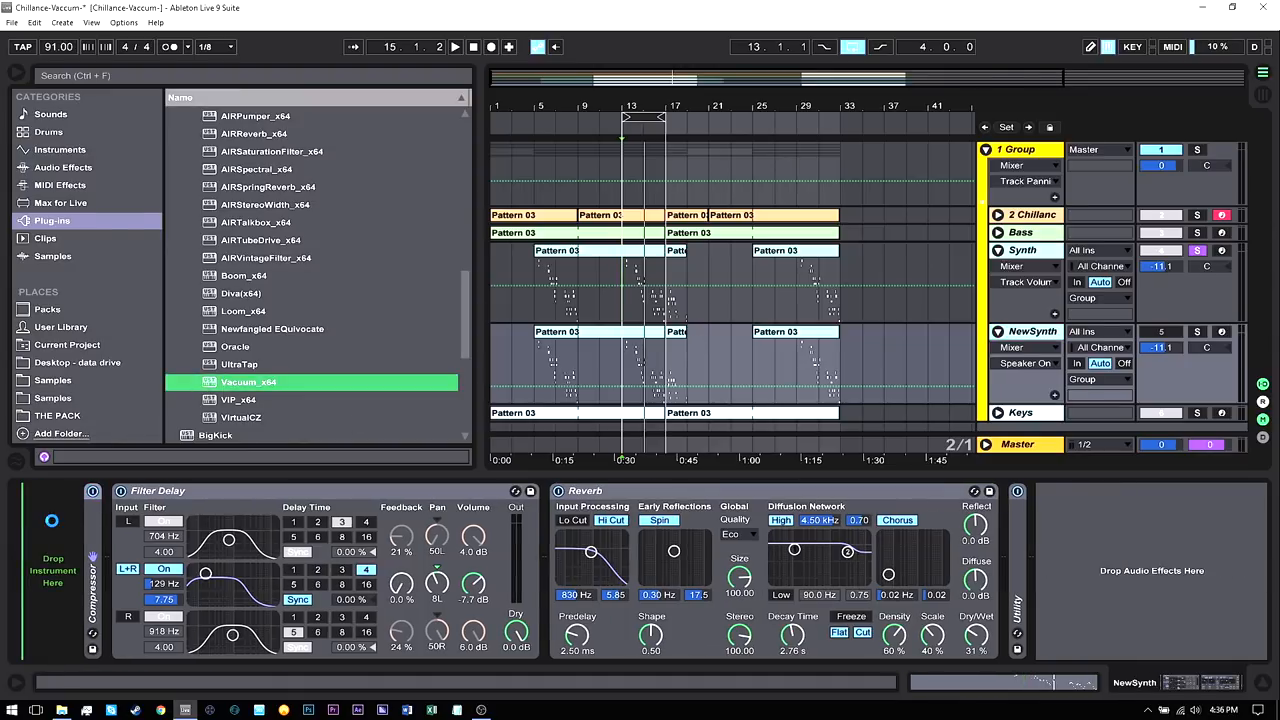
Load the Vacuum_x64 plug-in onto NewSynth and show its Default patch window.
double_click(248, 382)
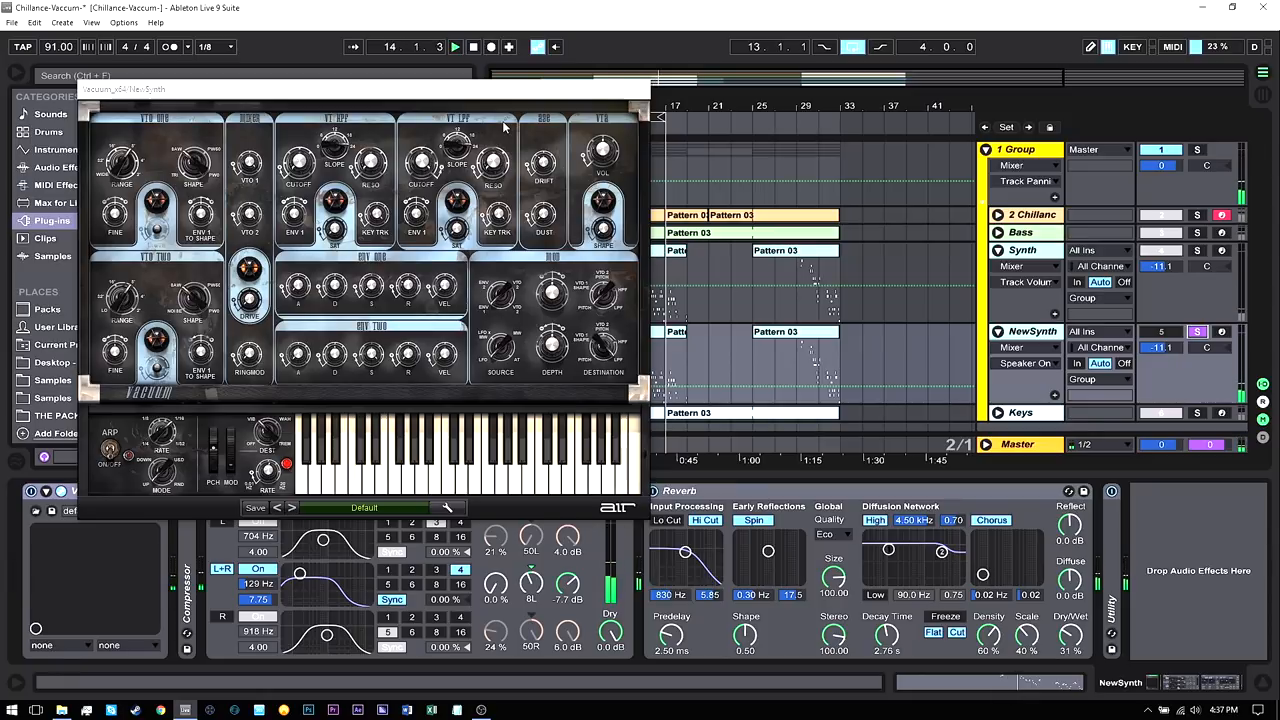
drag(360, 89, 378, 111)
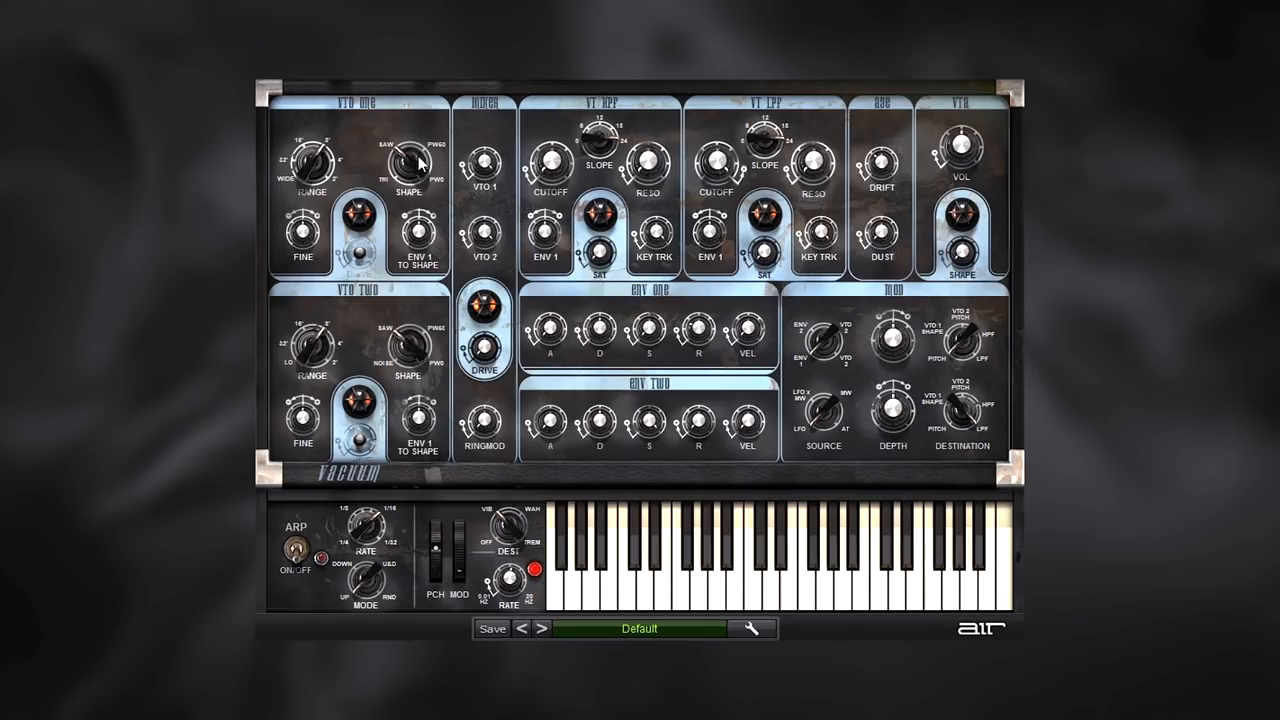
mouse_move(412, 162)
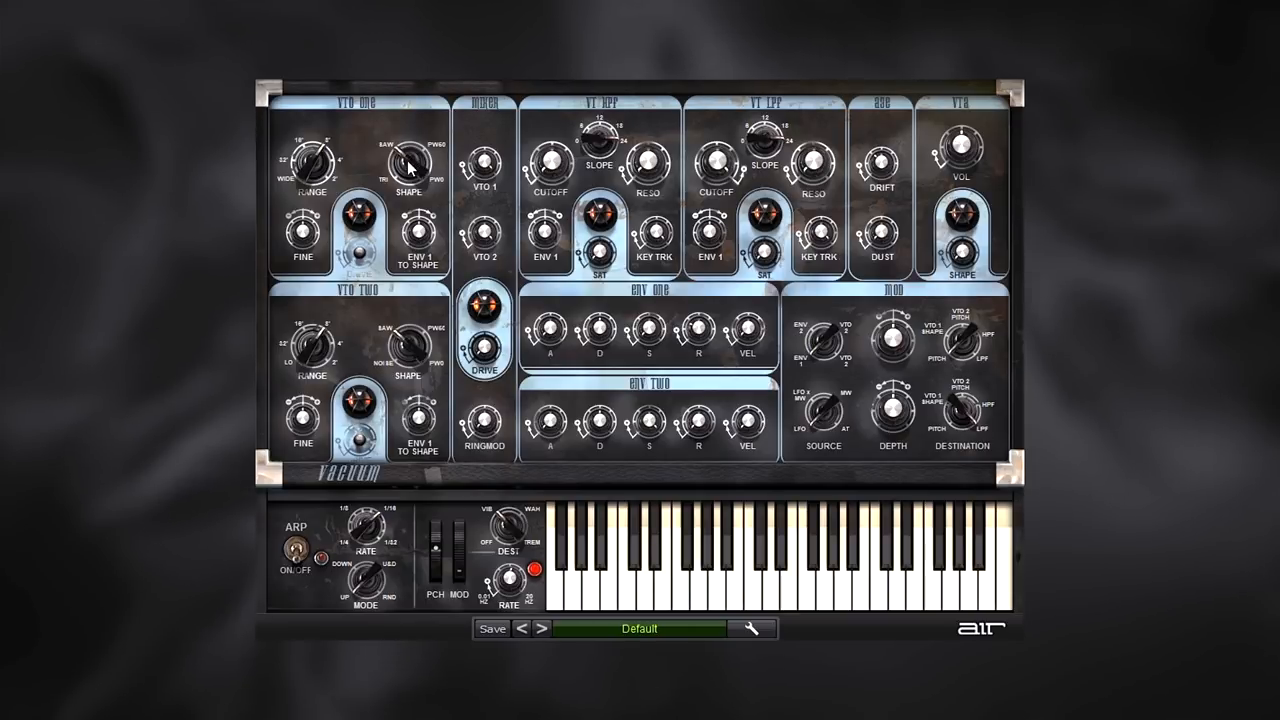
Change VTO One's wave shape and fine-tune VTO Two to about +0.18 semitones.
drag(408, 165, 400, 160)
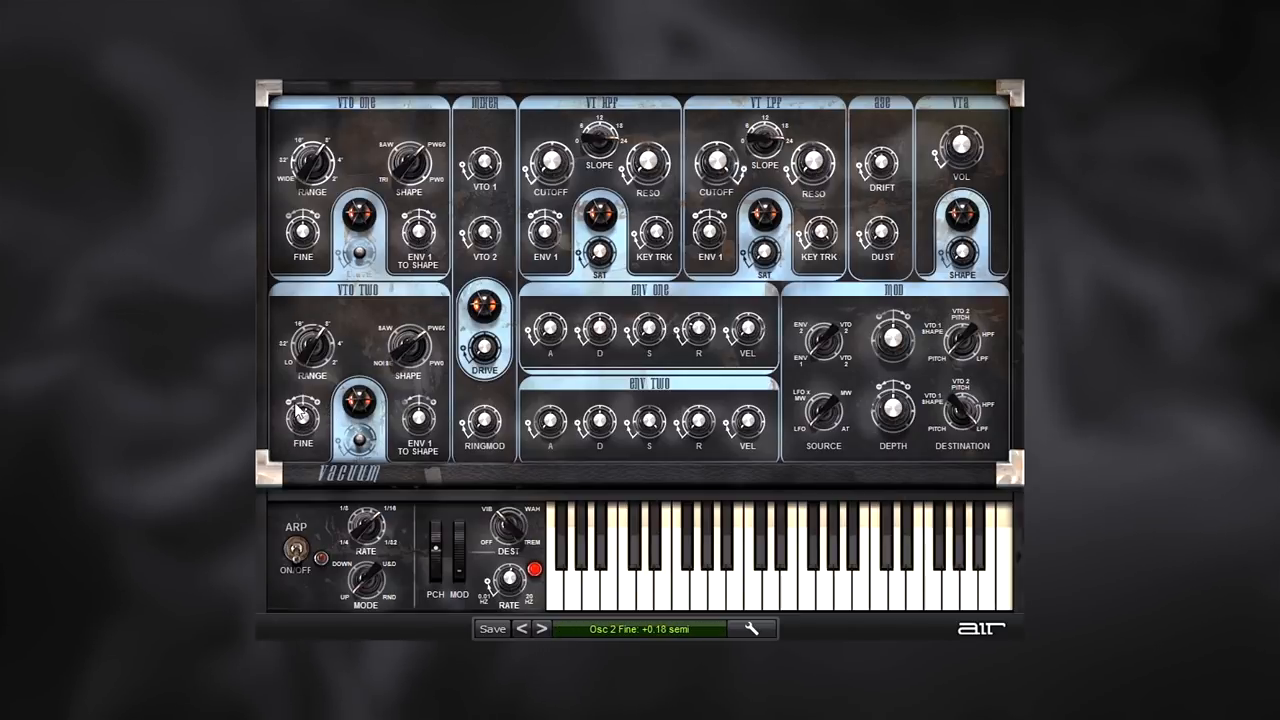
drag(300, 415, 345, 418)
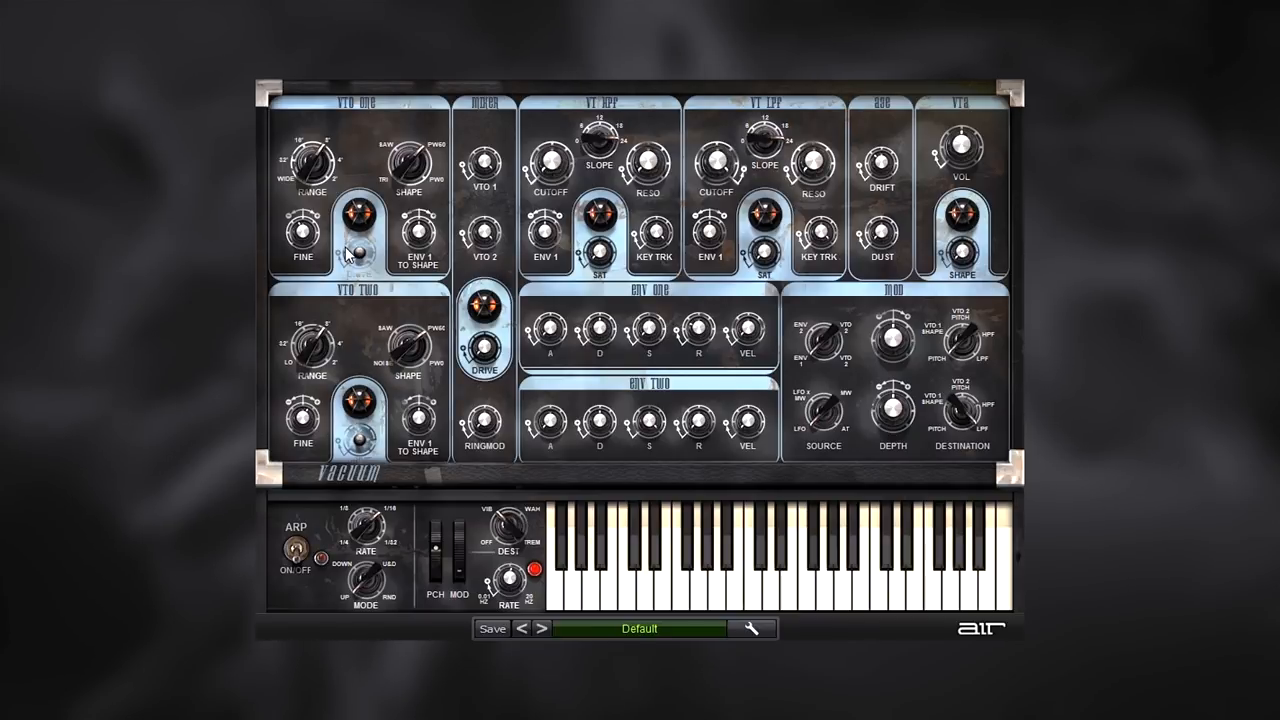
mouse_move(688, 153)
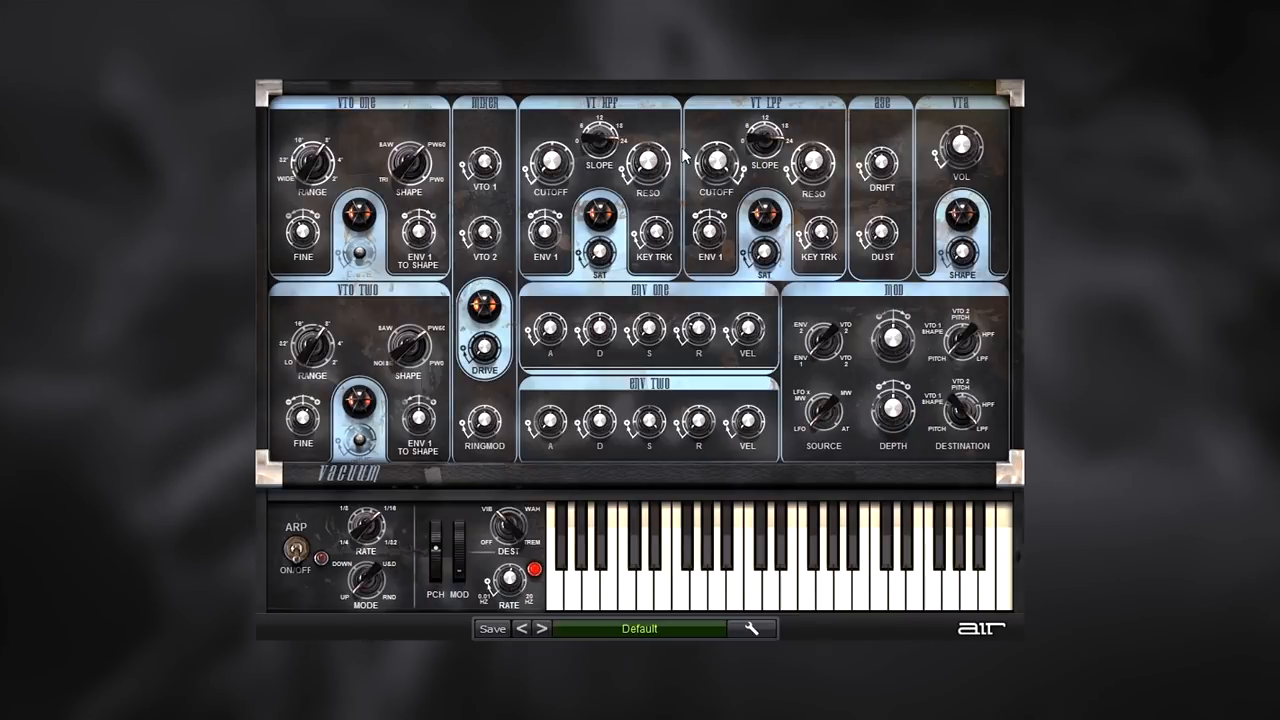
mouse_move(310, 408)
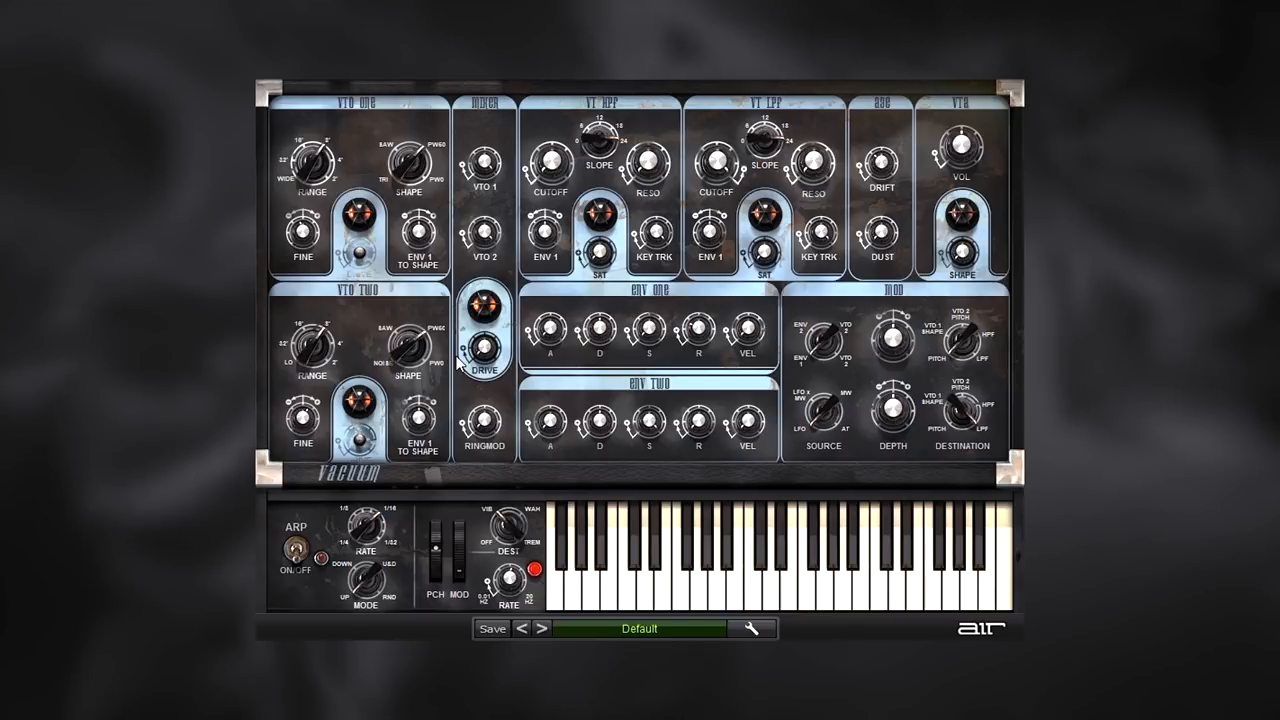
mouse_move(562, 195)
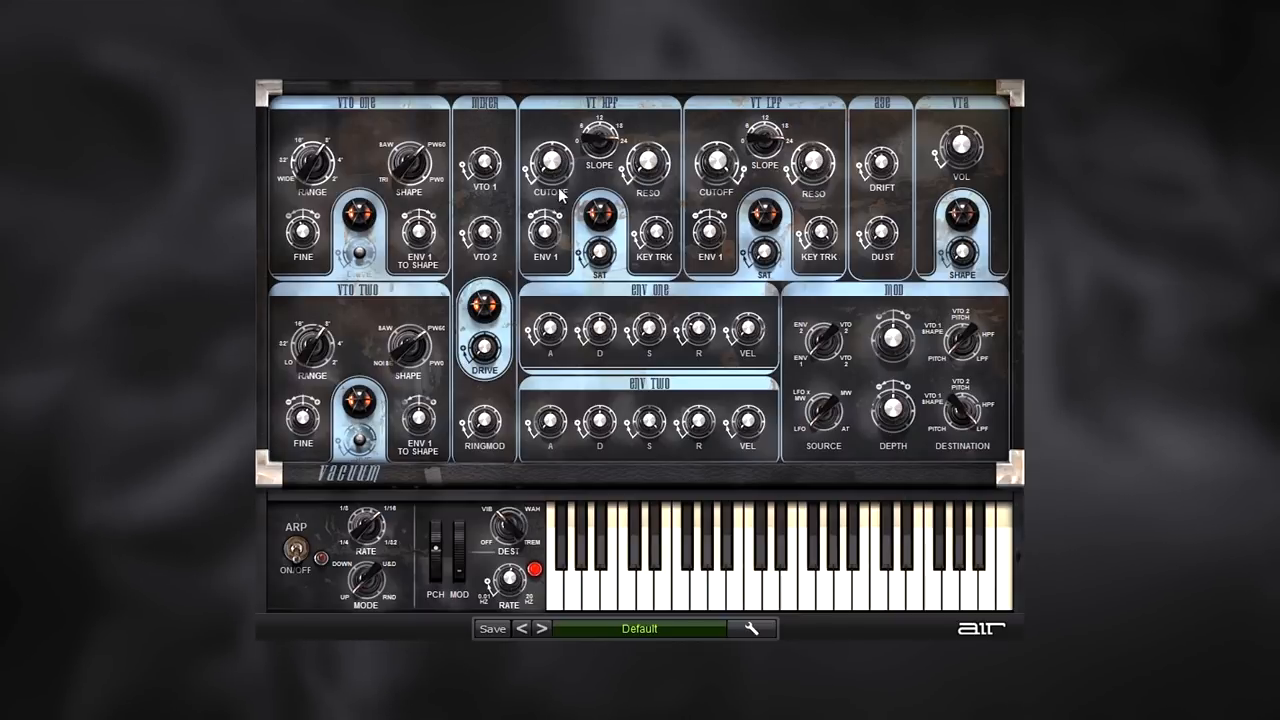
Adjust the VT HPF and VT LPF cutoff knobs.
drag(548, 160, 565, 140)
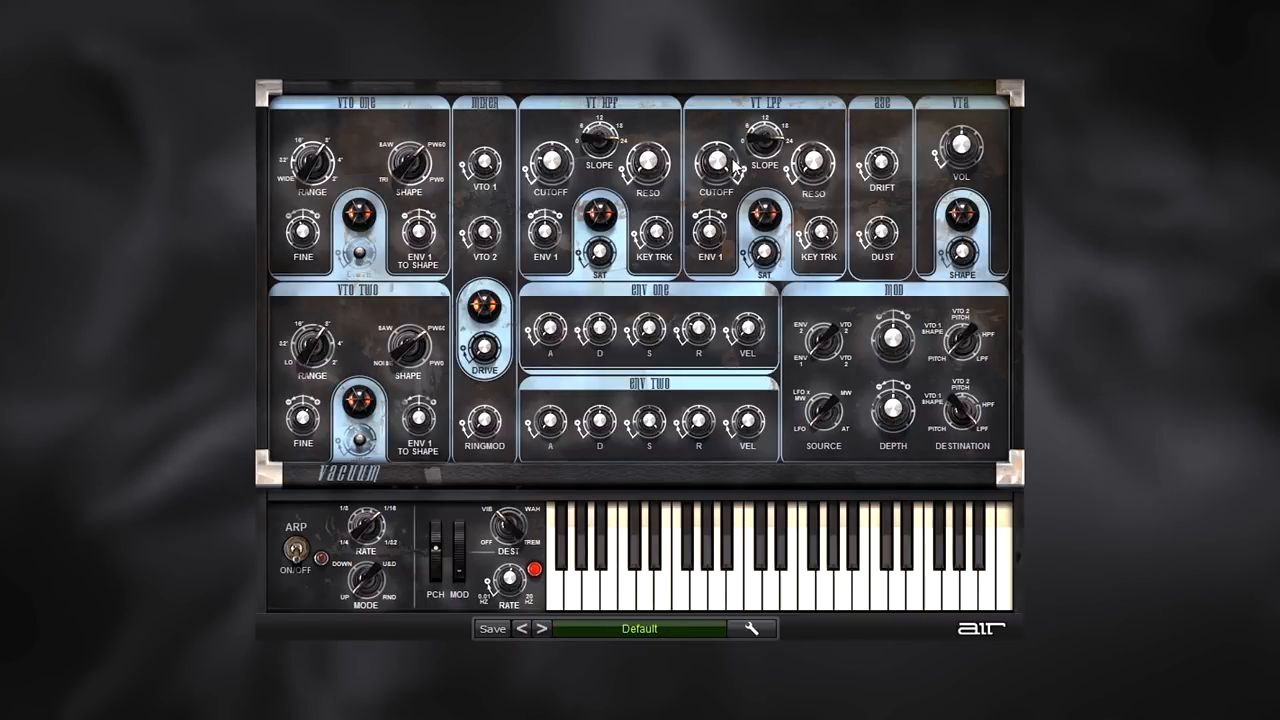
drag(715, 165, 715, 195)
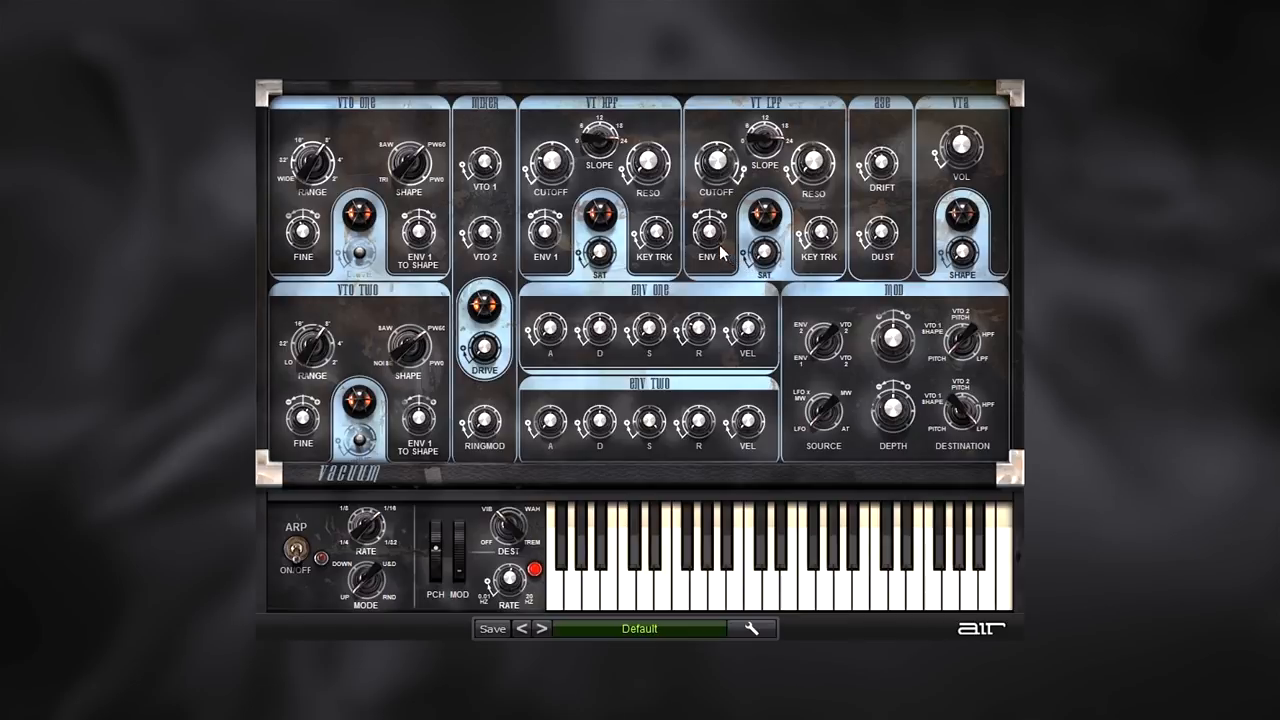
mouse_move(712, 242)
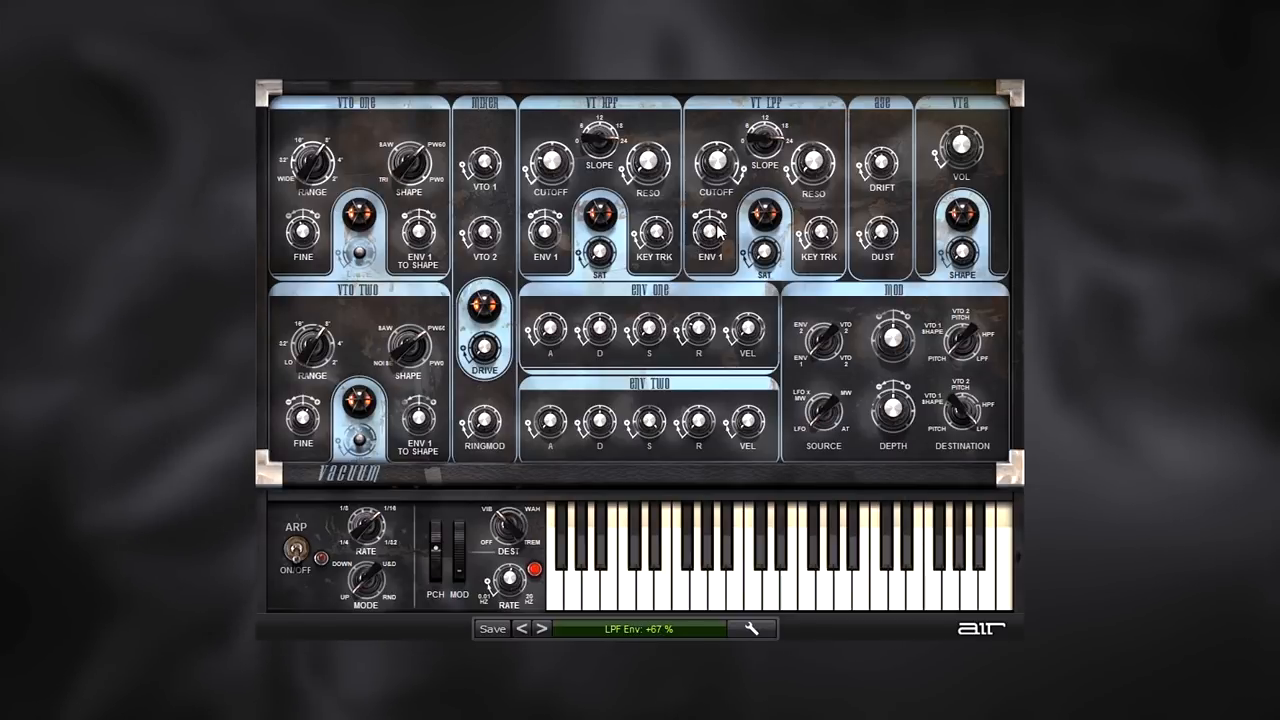
mouse_move(930, 175)
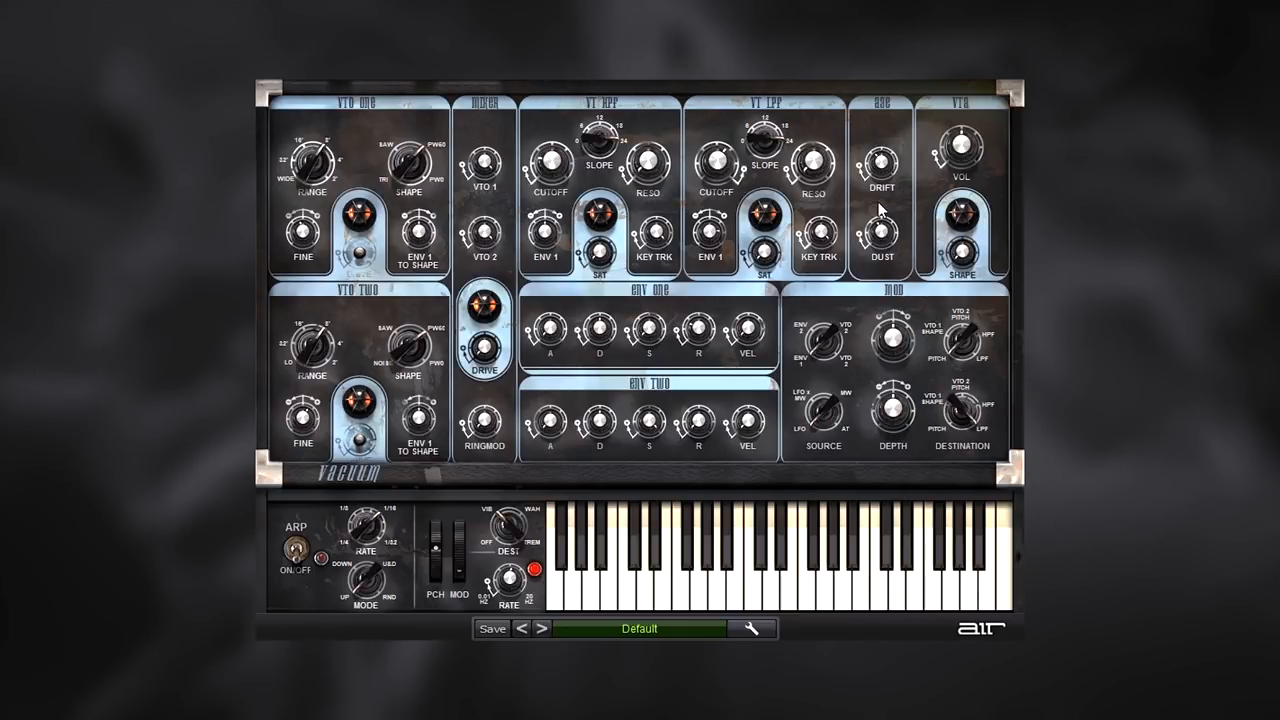
mouse_move(862, 317)
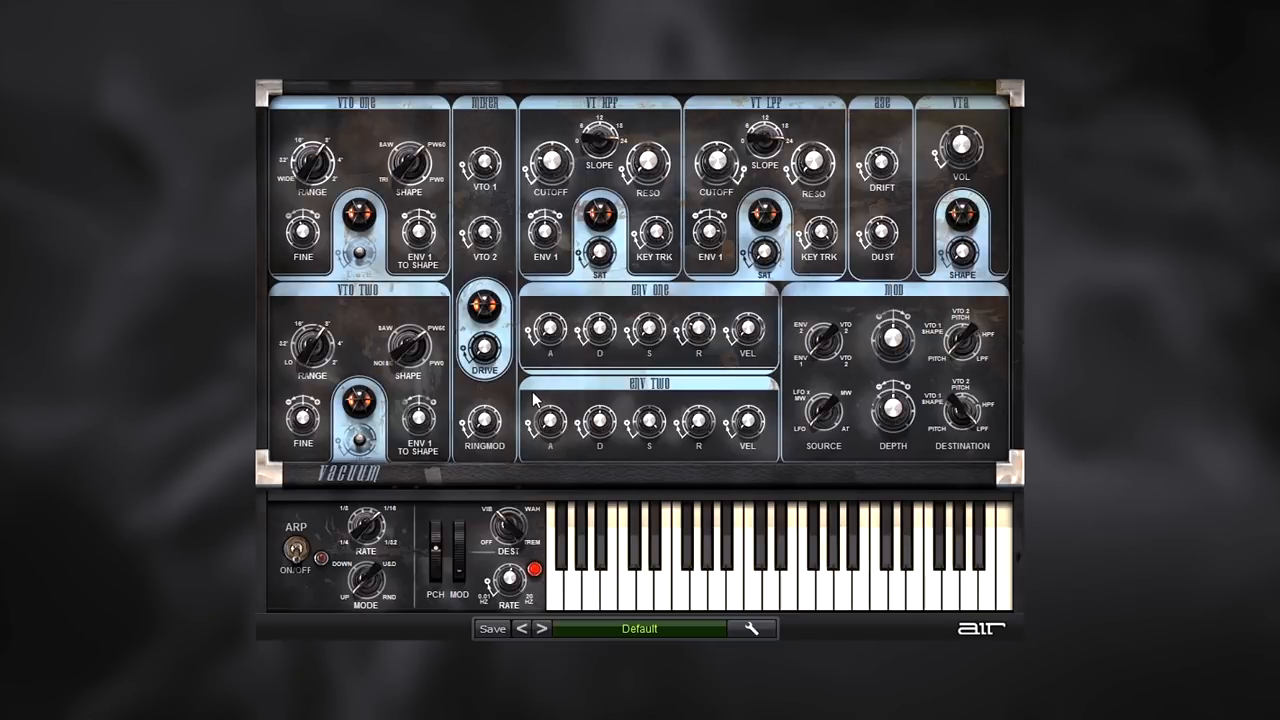
mouse_move(575, 427)
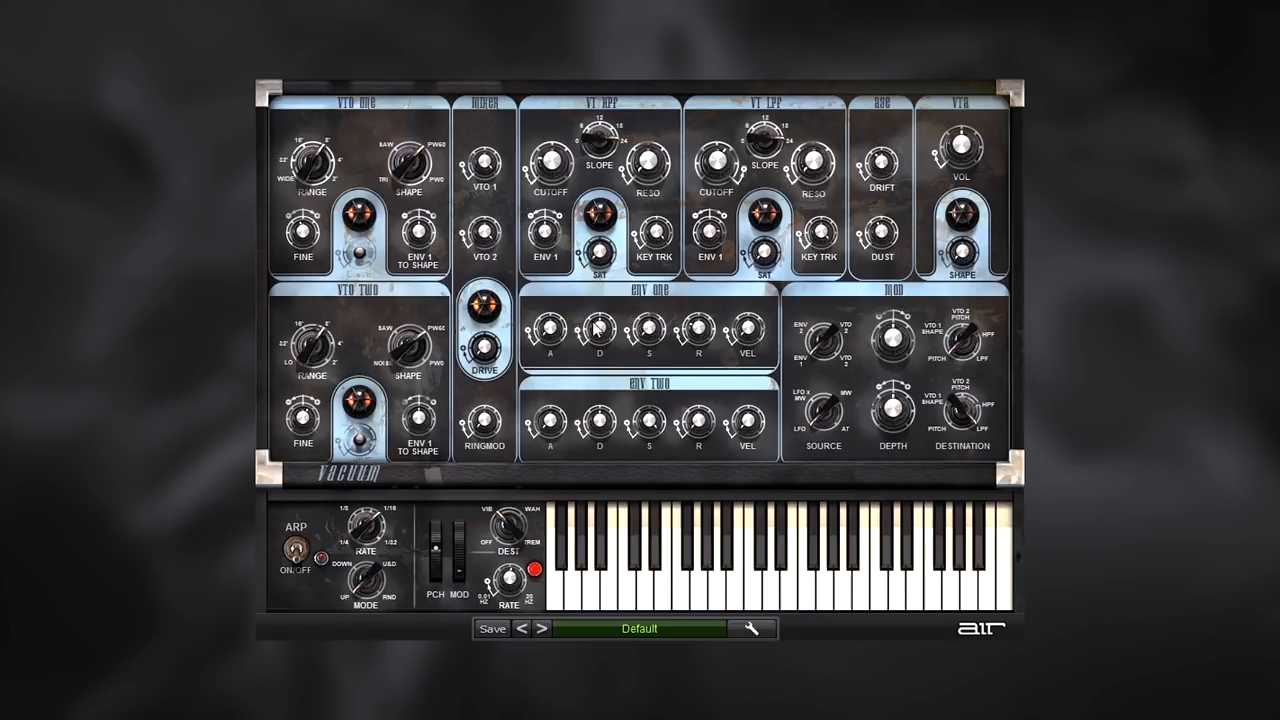
mouse_move(660, 338)
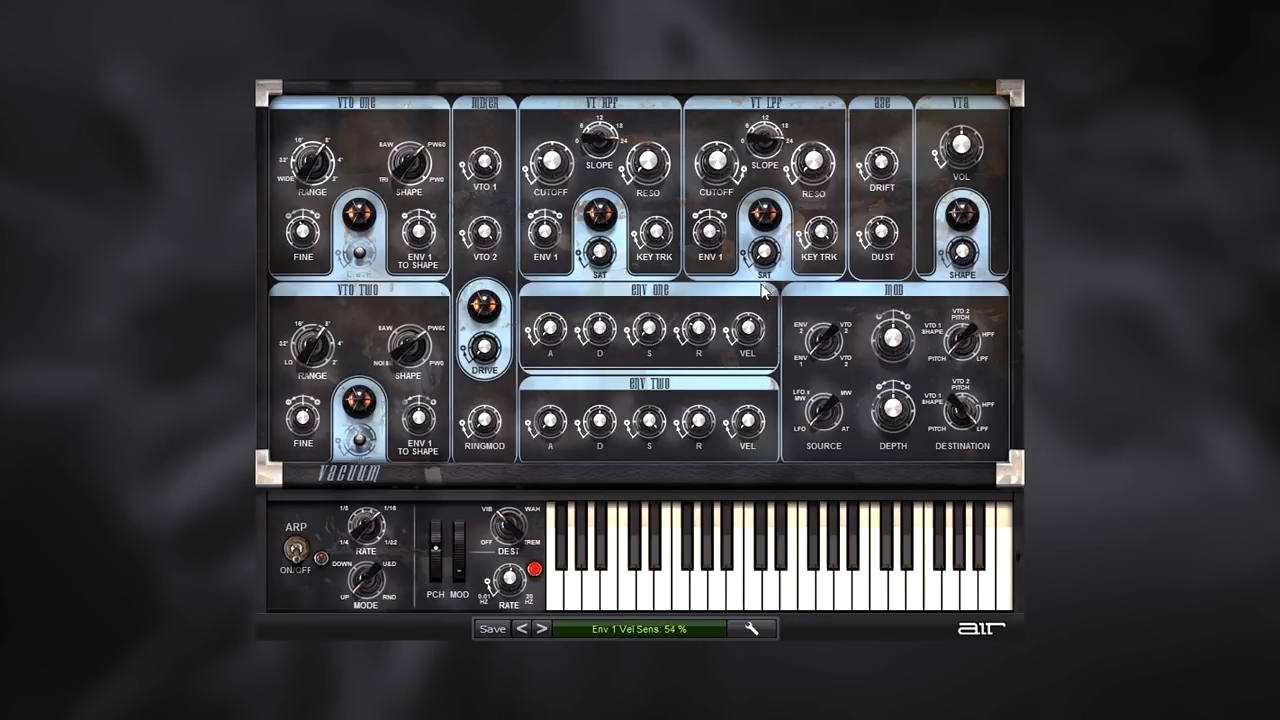
Raise envelope two's velocity sensitivity to 67% and tweak an envelope knob.
drag(747, 425, 747, 415)
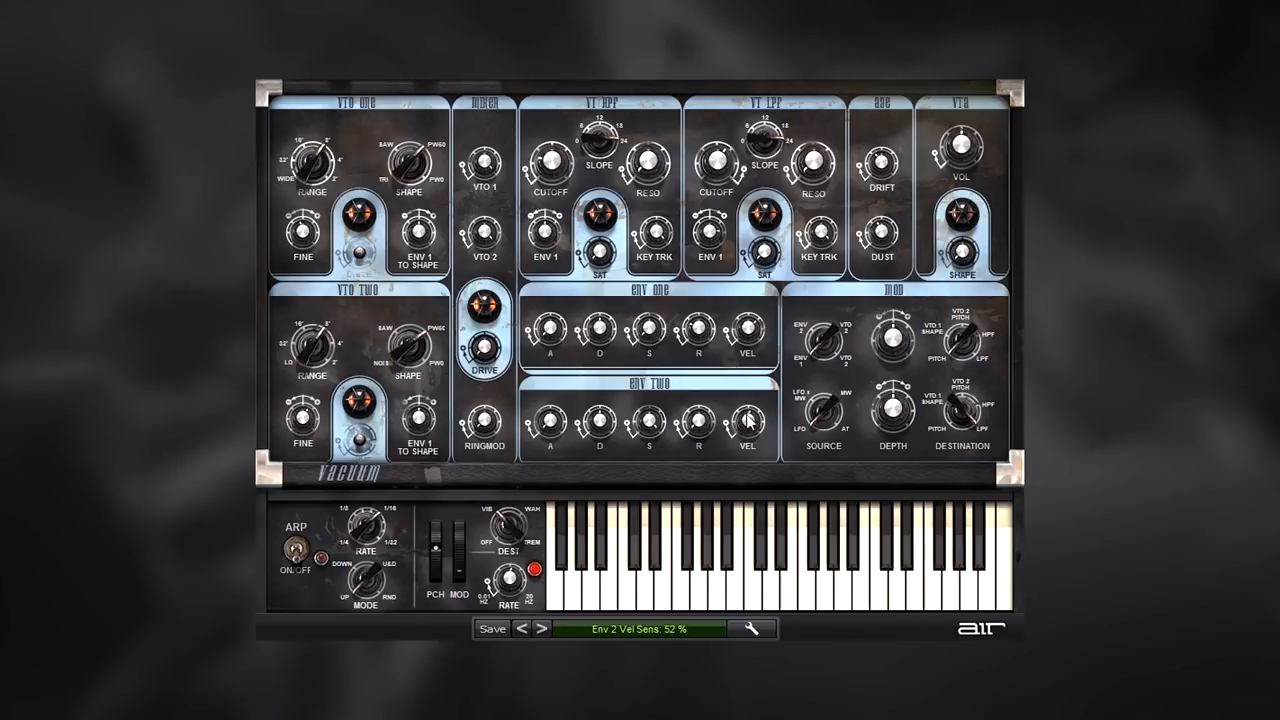
drag(747, 420, 747, 390)
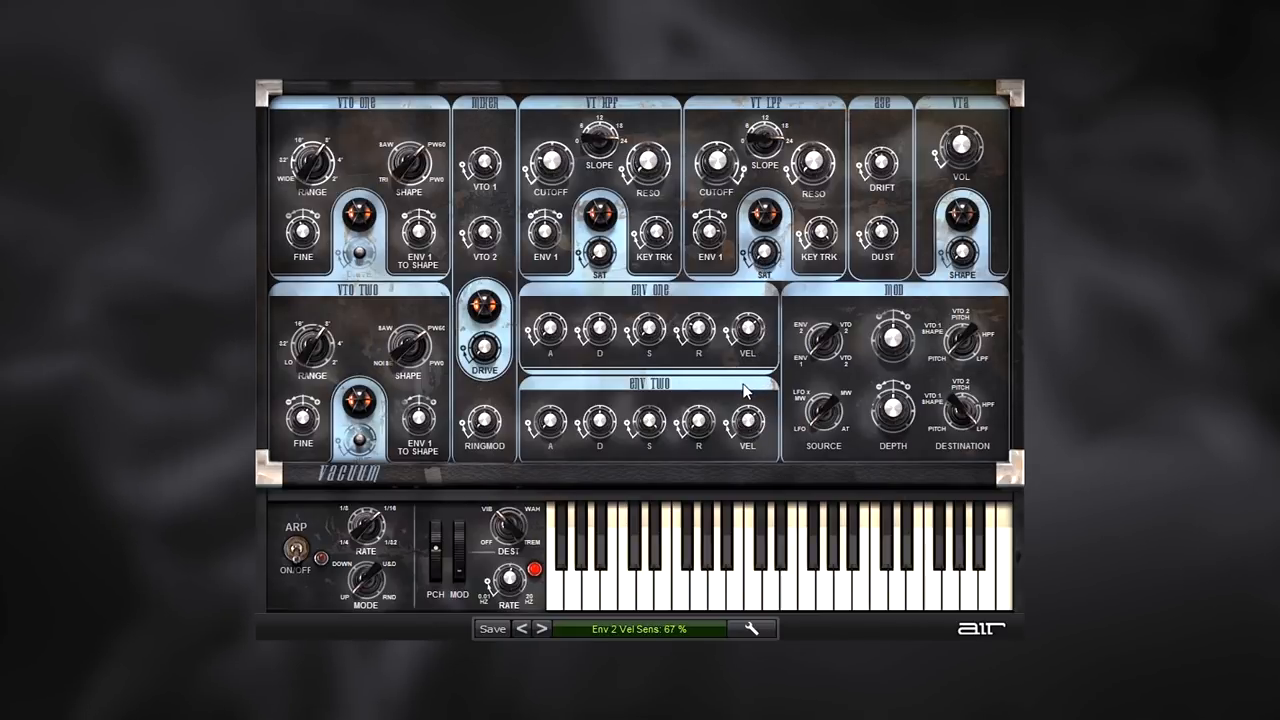
drag(747, 330, 748, 340)
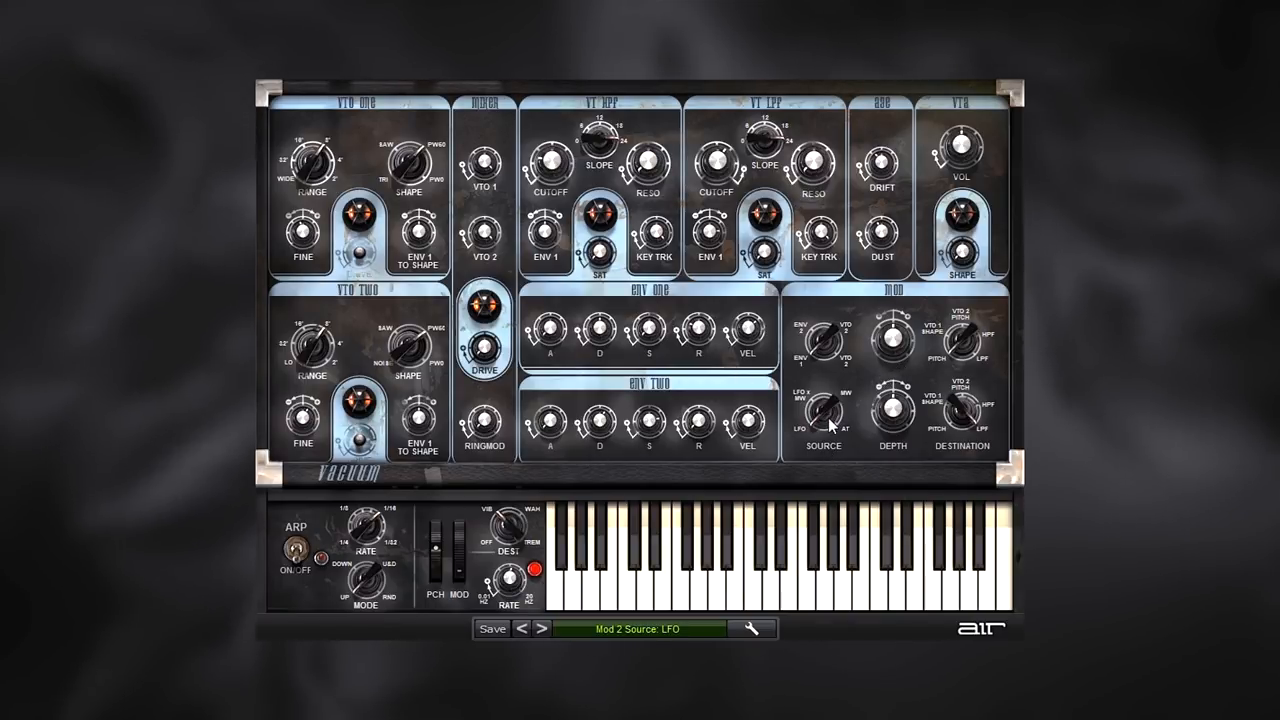
Turn the lower MOD SOURCE knob to LFO.
drag(823, 412, 835, 415)
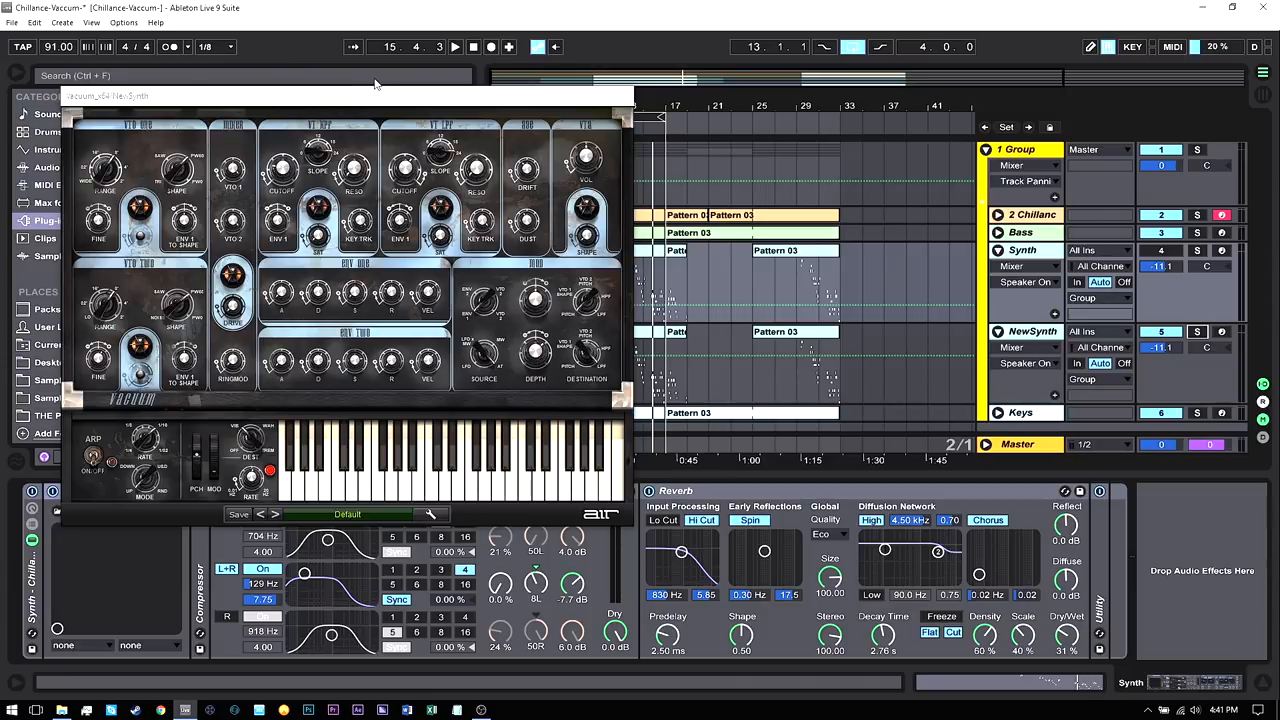
mouse_move(370, 83)
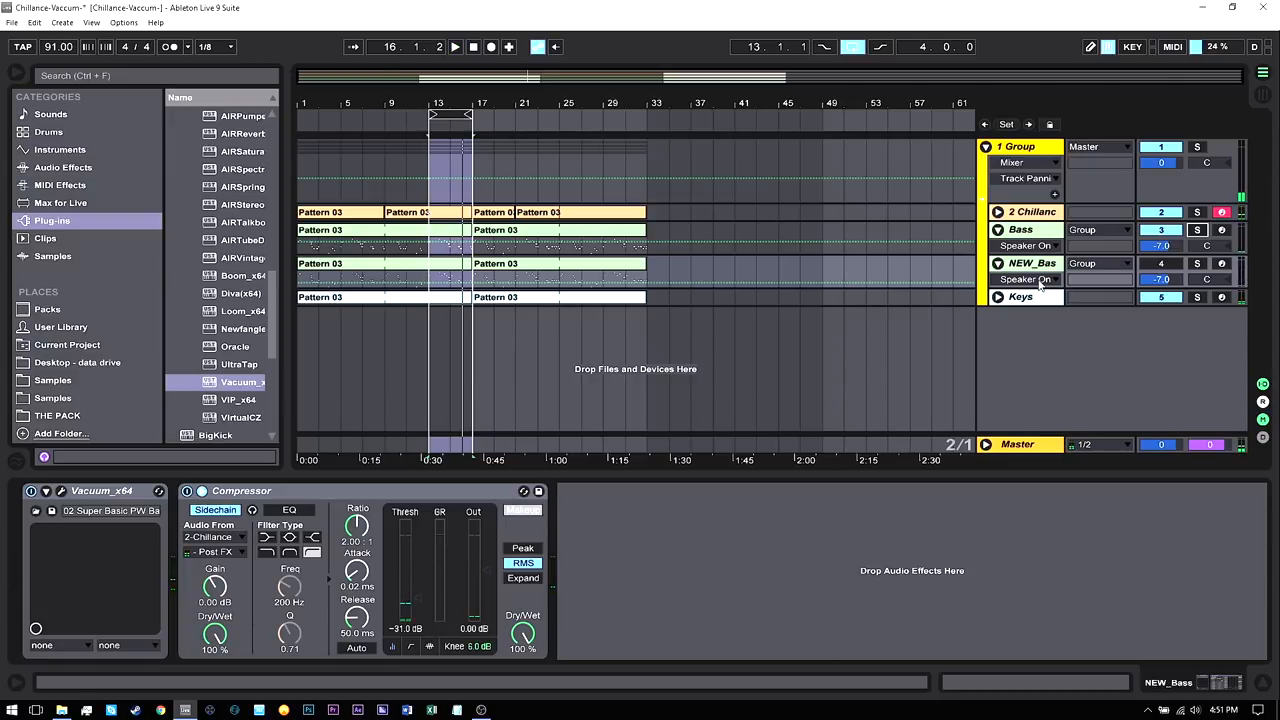
Open Vacuum's full synth panel on the NEW_Bass track.
click(1032, 263)
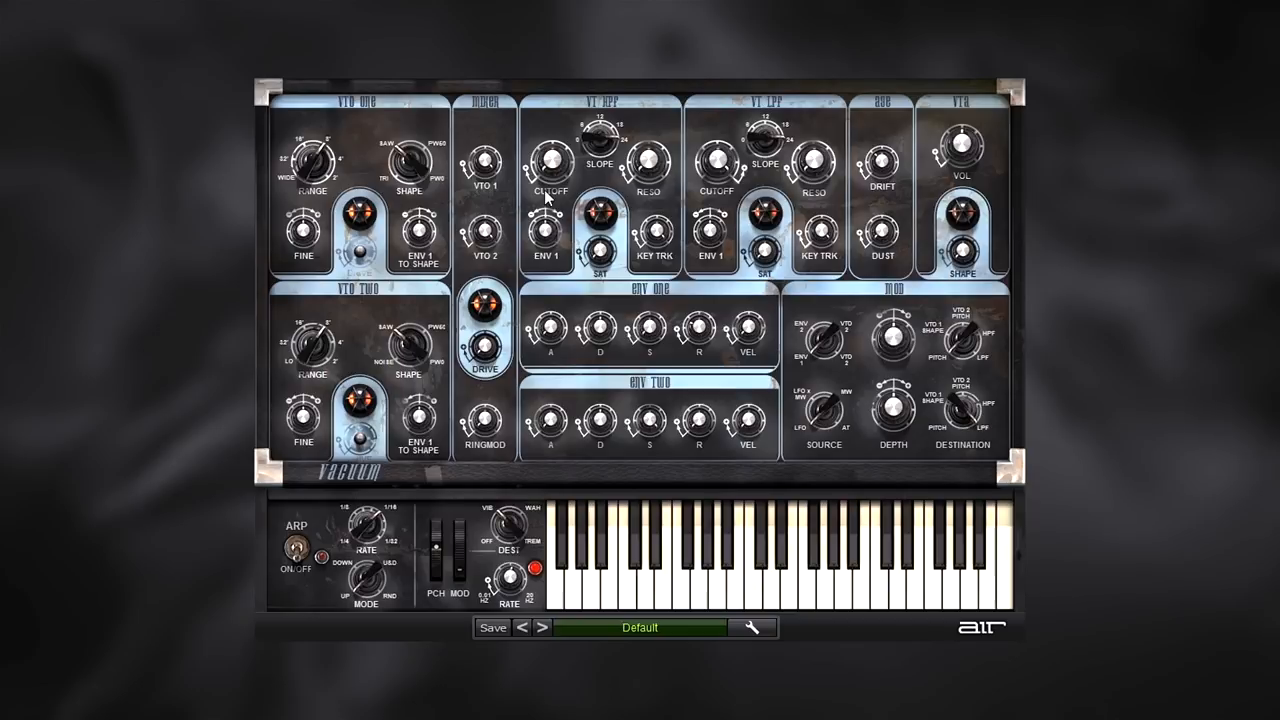
mouse_move(528, 357)
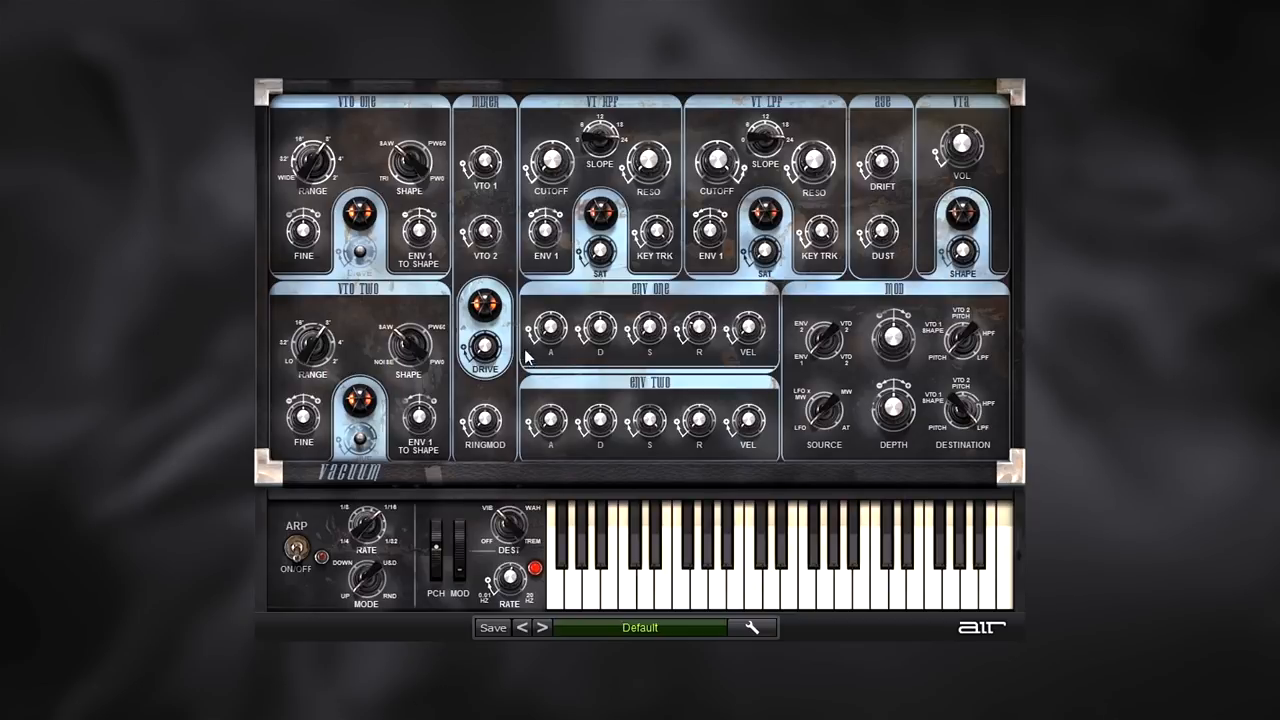
mouse_move(557, 278)
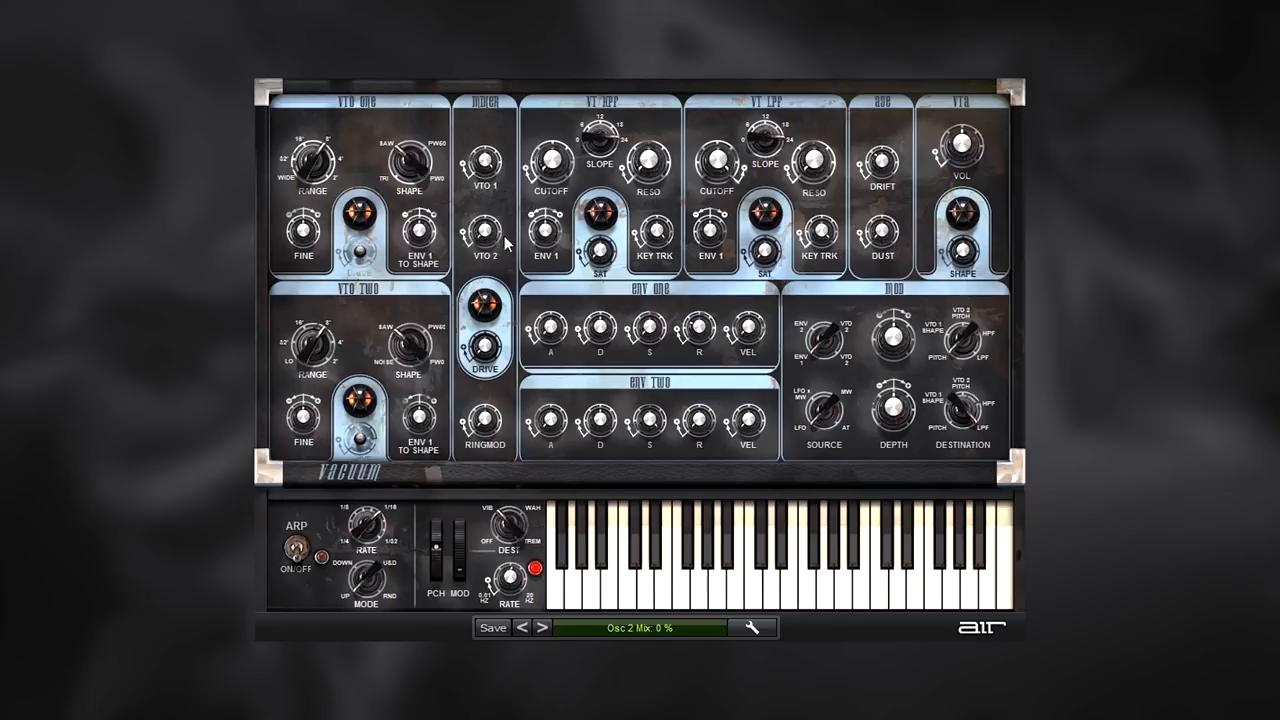
Set VTO 2 mix to 0%, VTO One to a 39% pulse, and drive to 23%.
drag(409, 160, 412, 175)
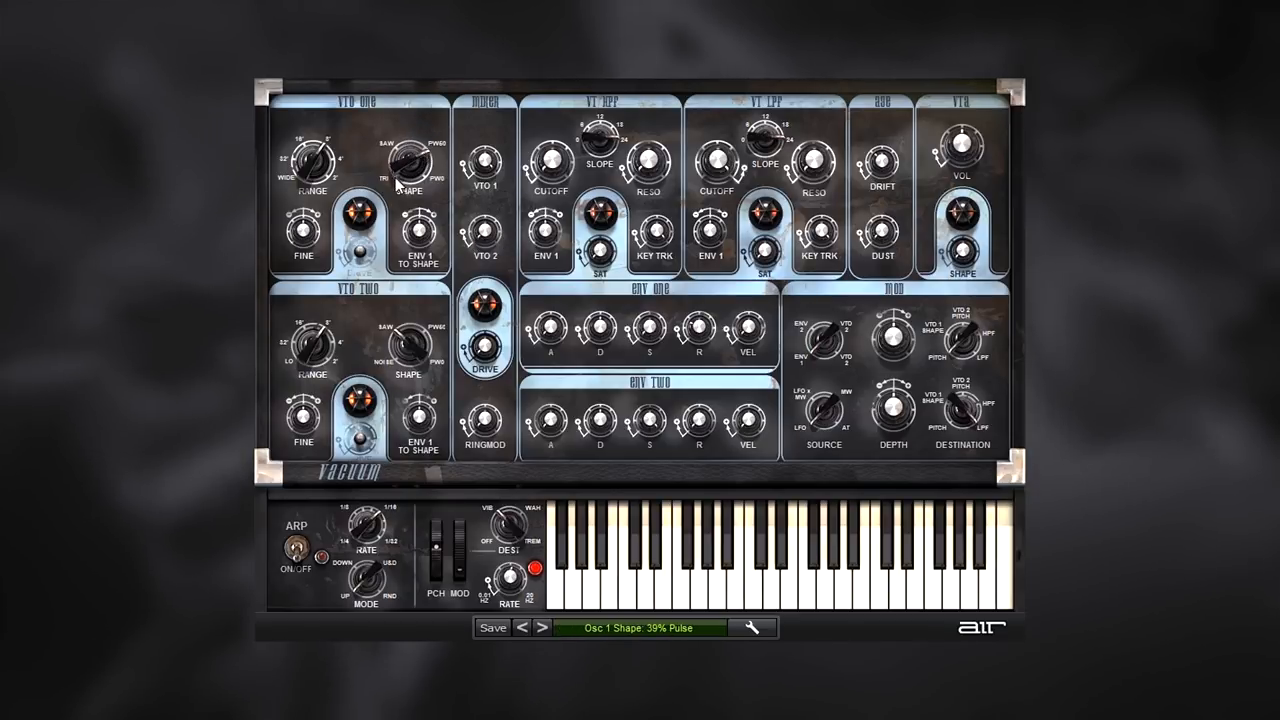
drag(315, 160, 305, 155)
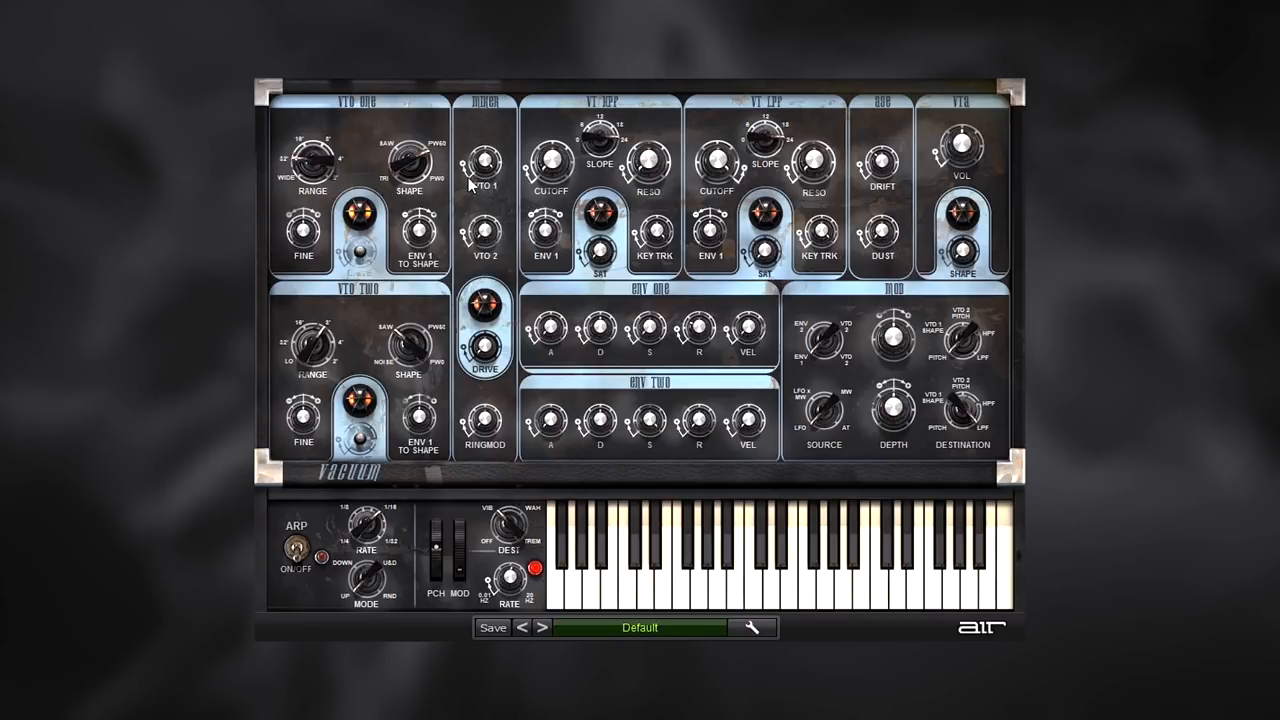
mouse_move(528, 312)
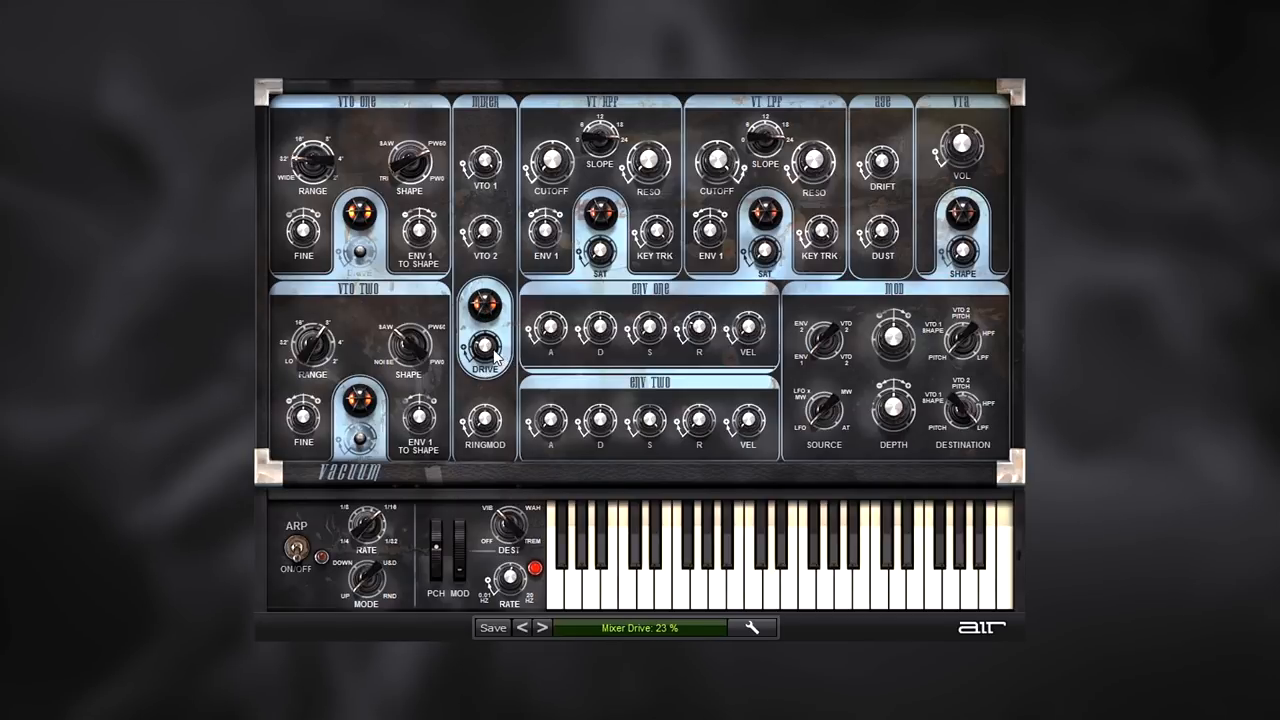
drag(485, 340, 485, 325)
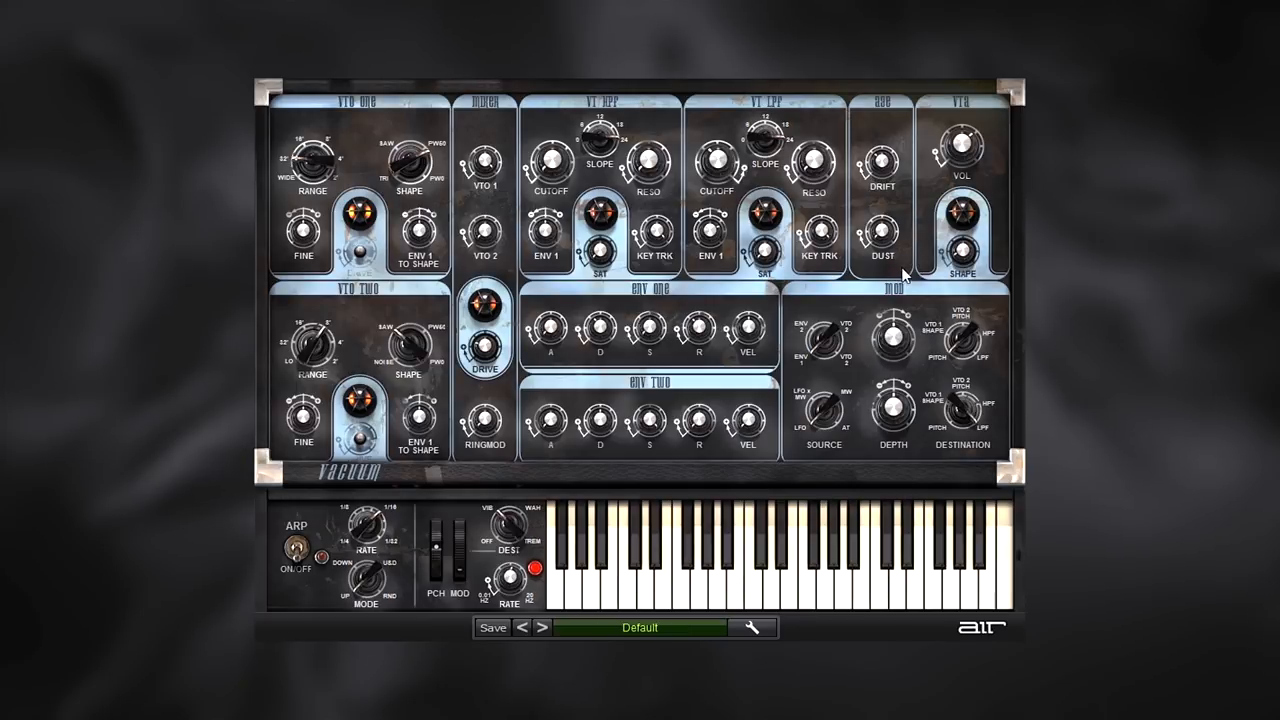
mouse_move(862, 222)
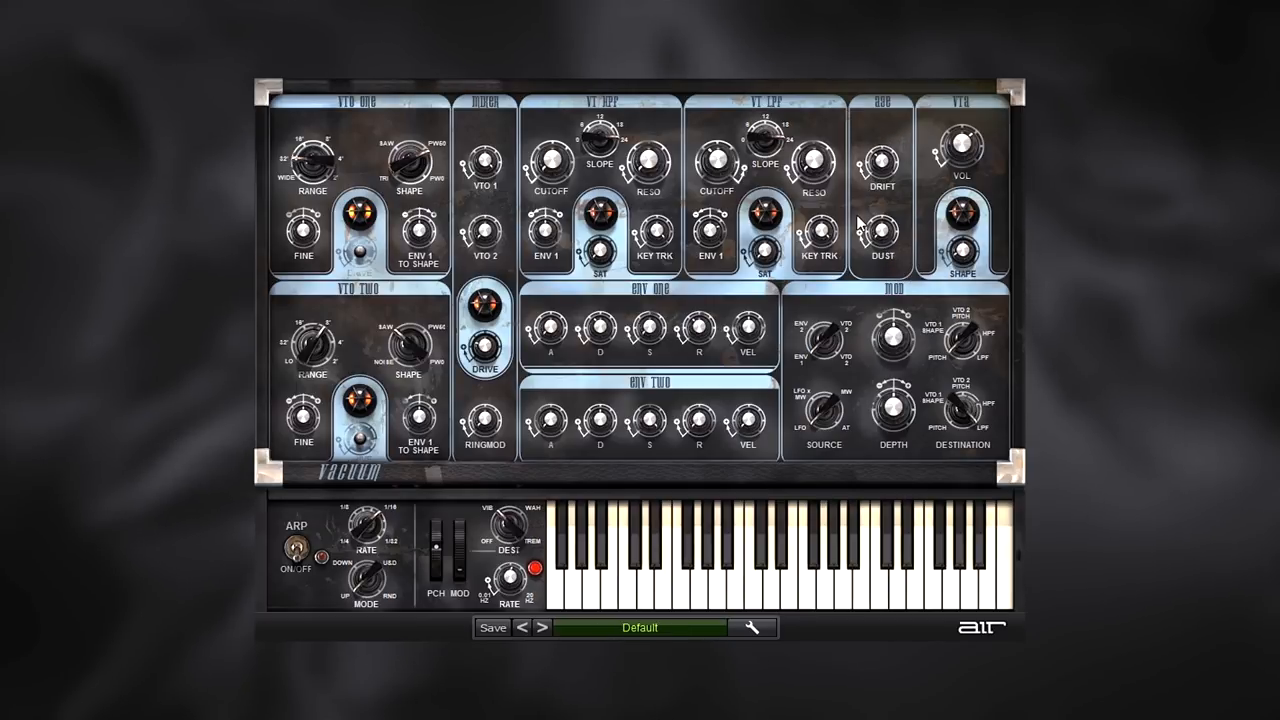
mouse_move(880, 258)
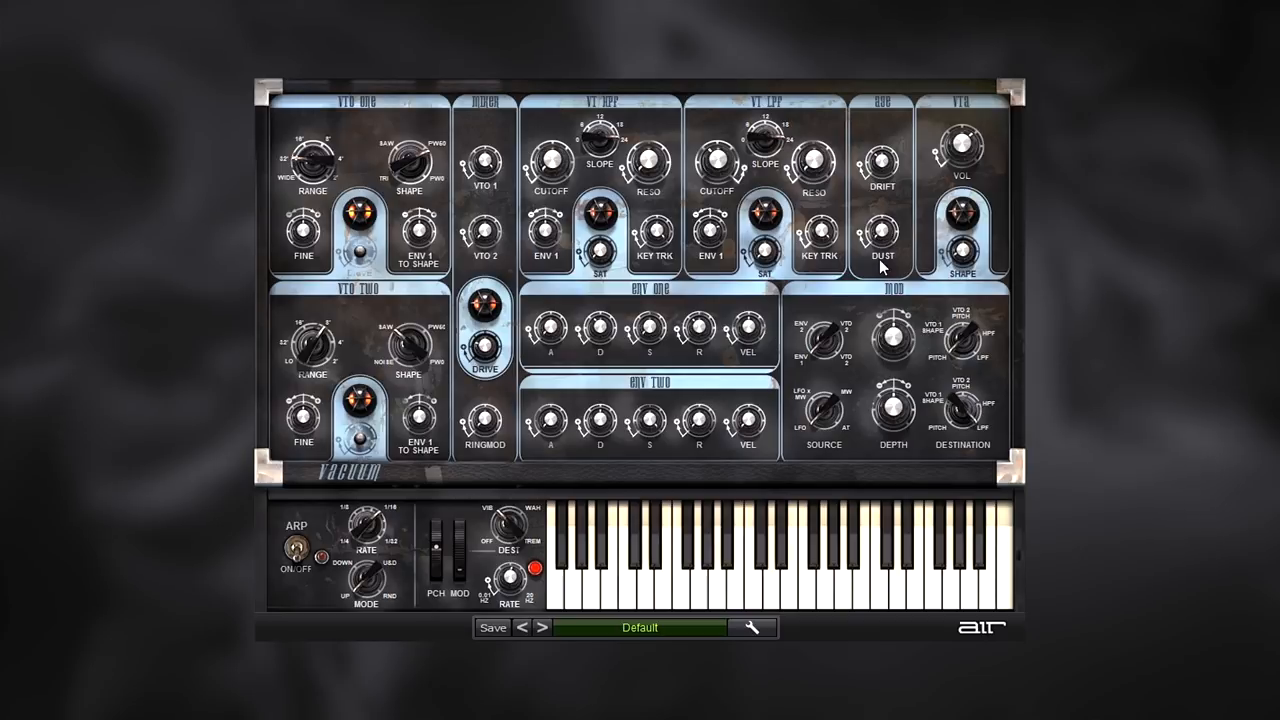
mouse_move(669, 457)
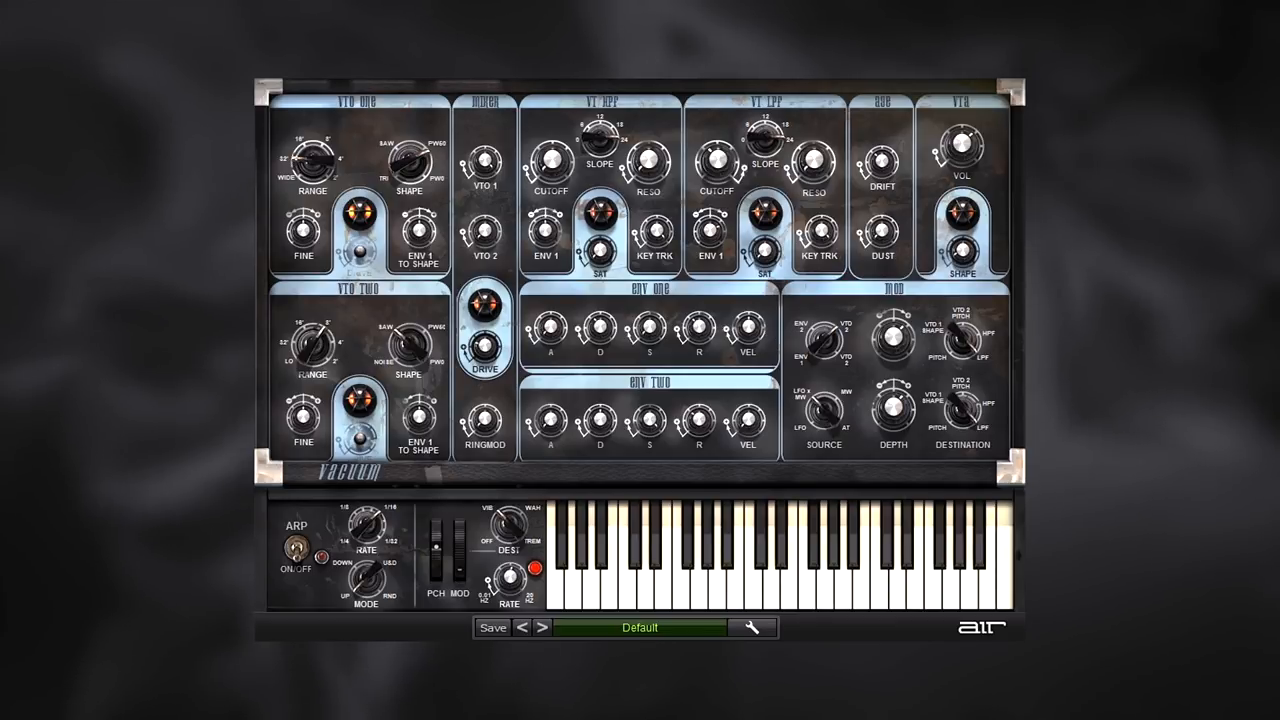
Adjust an Env One knob on the Vacuum panel.
drag(960, 150, 963, 145)
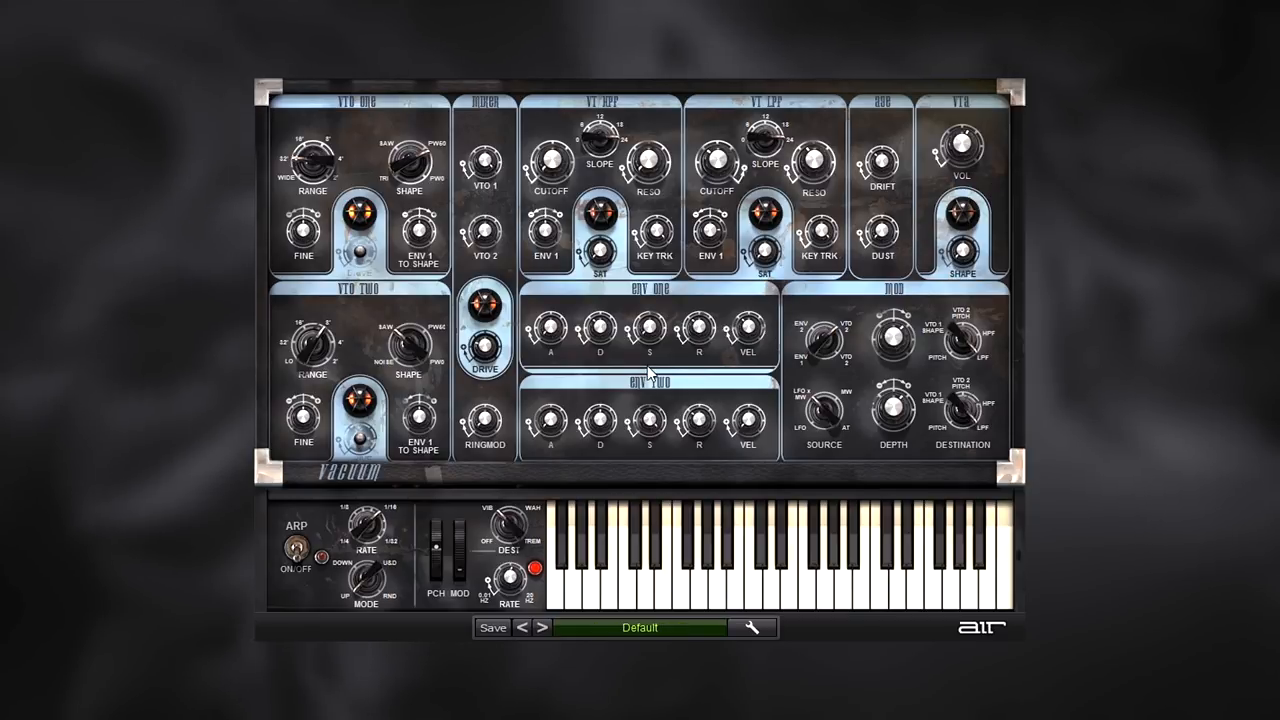
mouse_move(1020, 198)
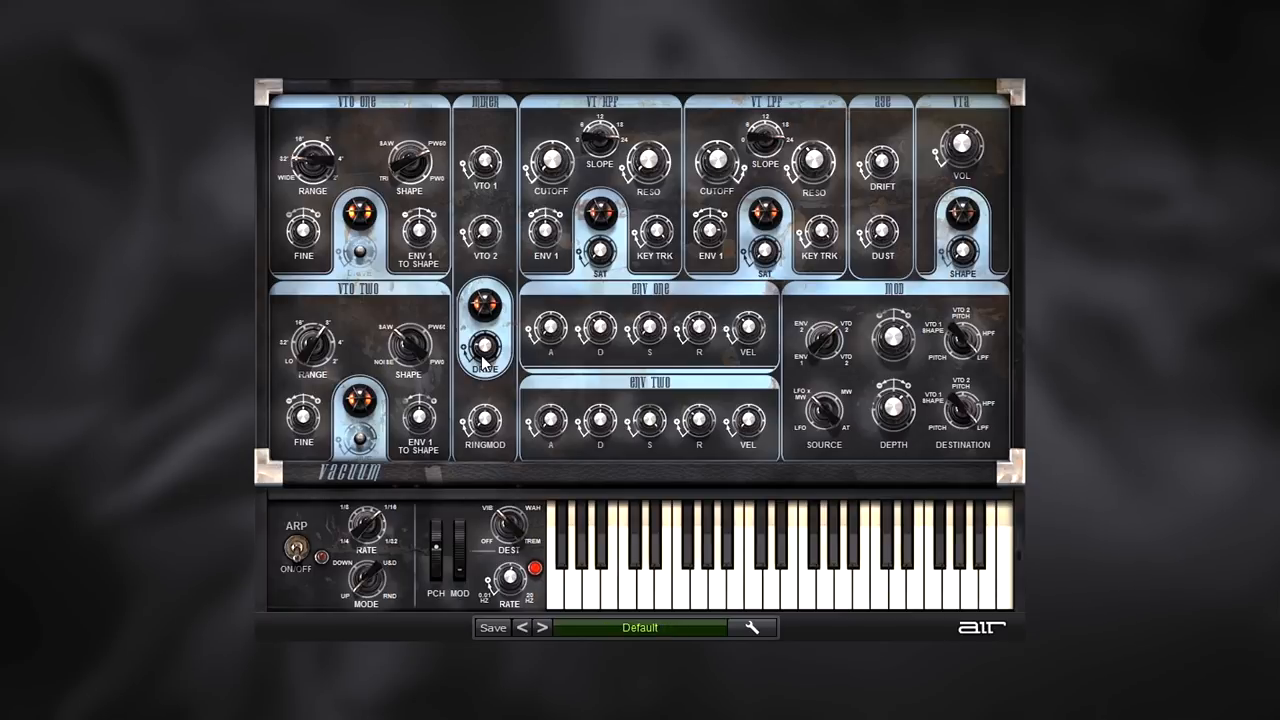
mouse_move(808, 105)
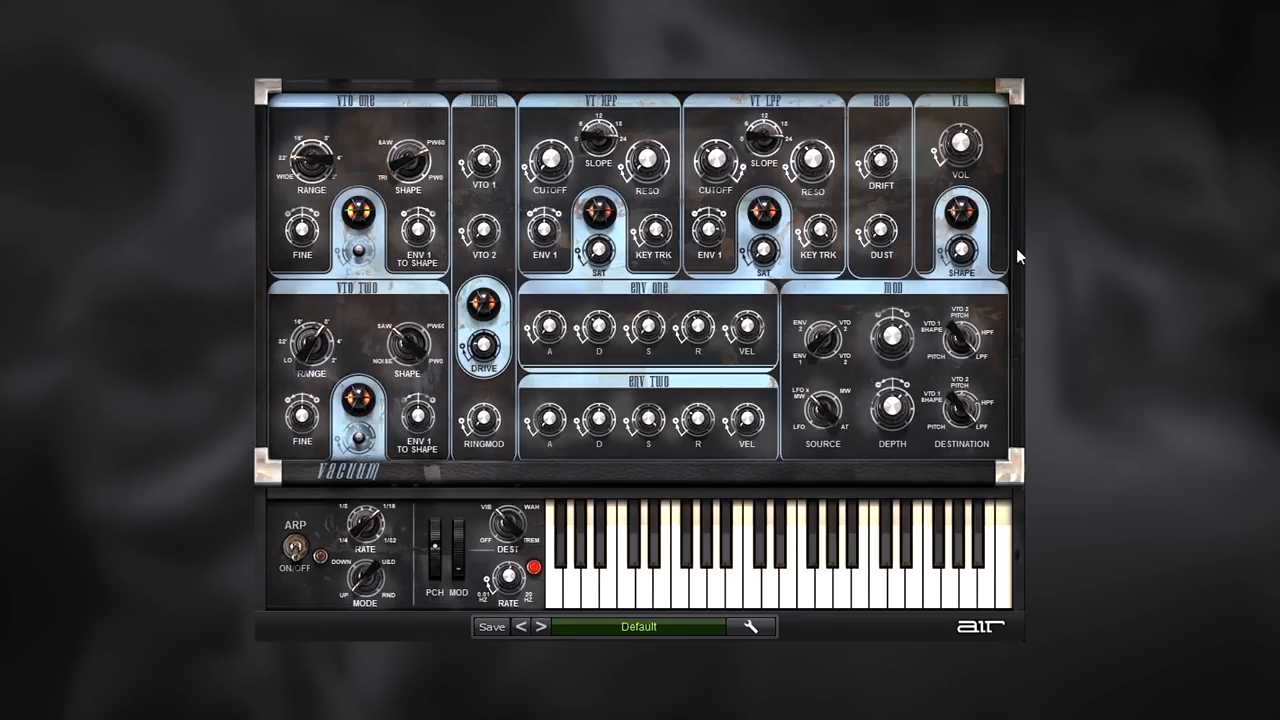
mouse_move(947, 157)
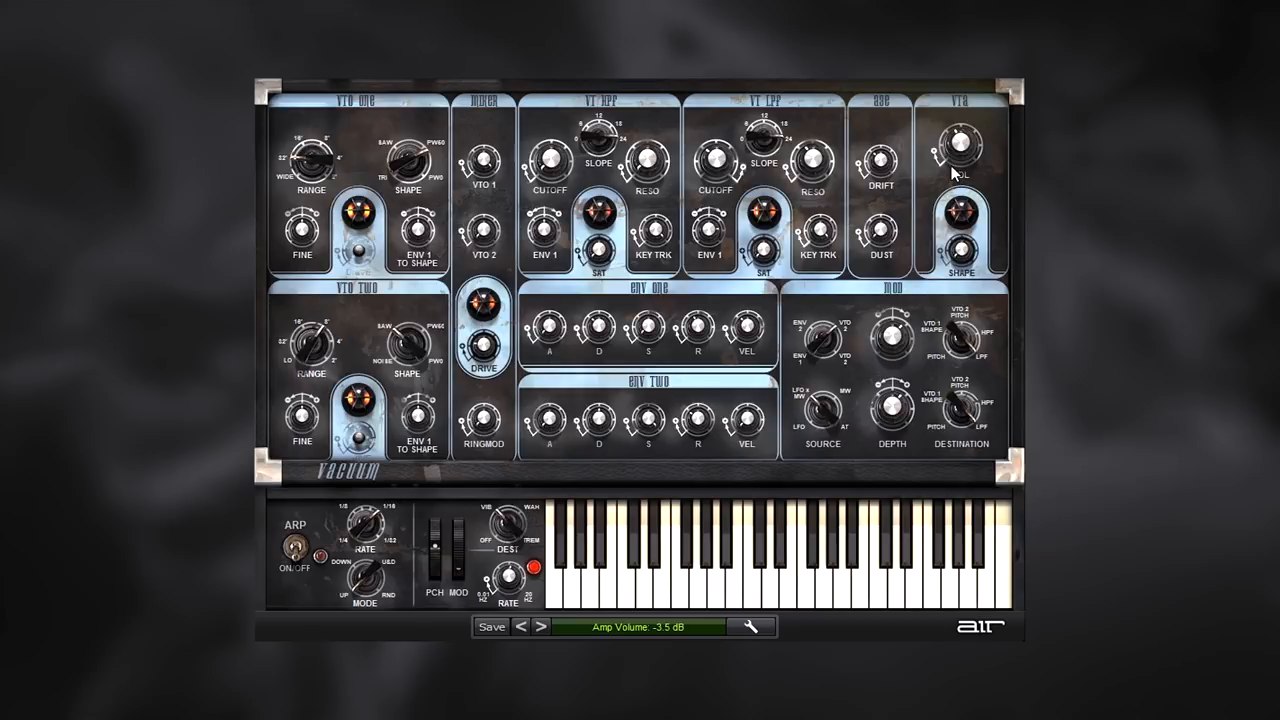
Drag the VT LPF cutoff down to 24%.
drag(713, 160, 713, 175)
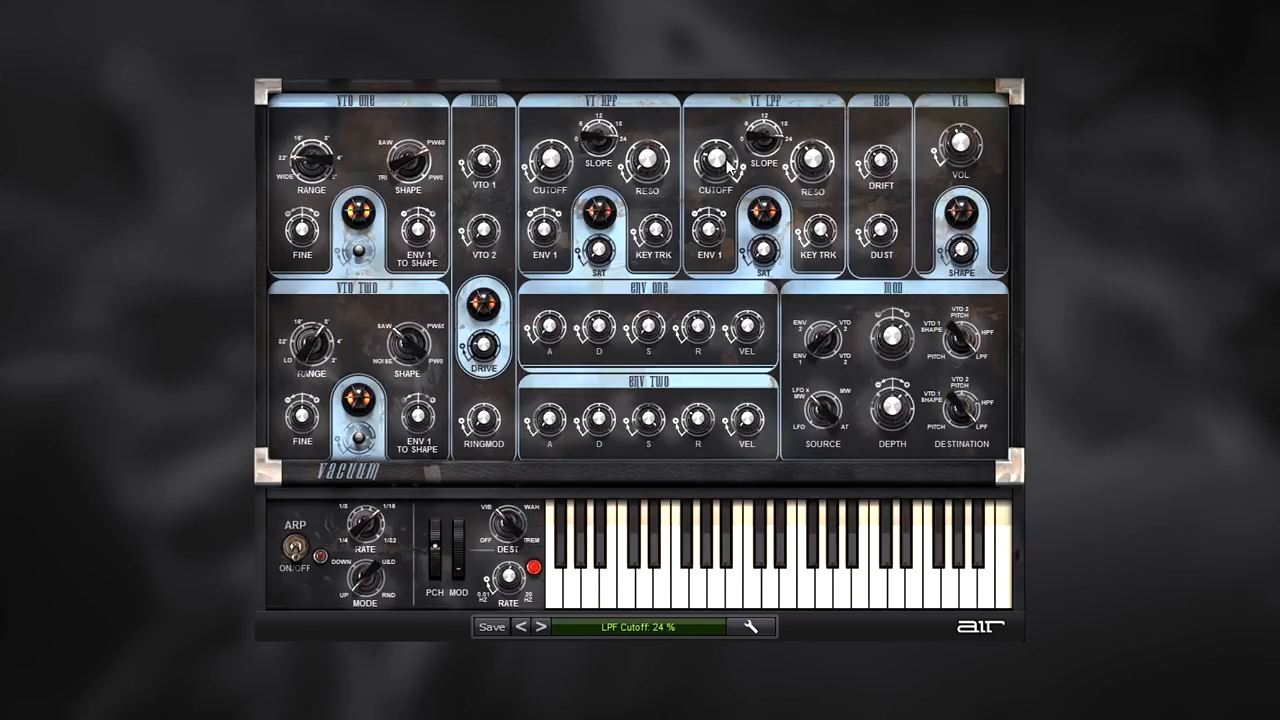
mouse_move(815, 197)
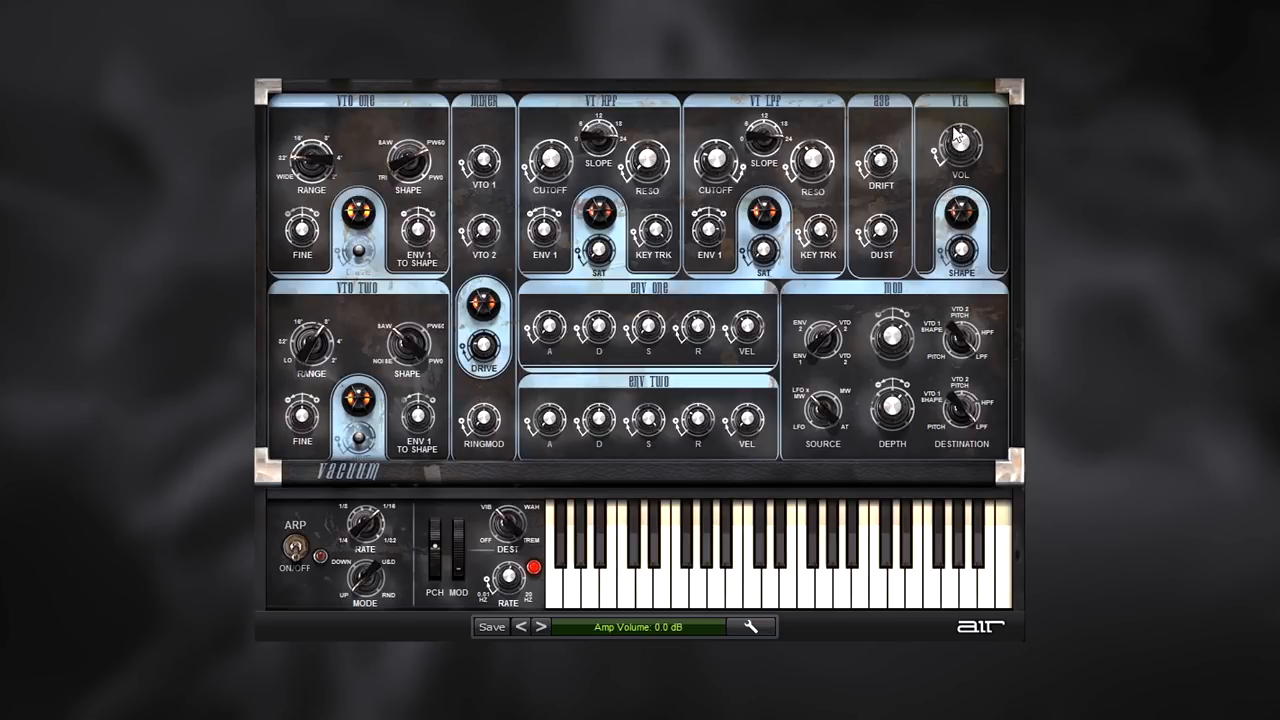
mouse_move(928, 138)
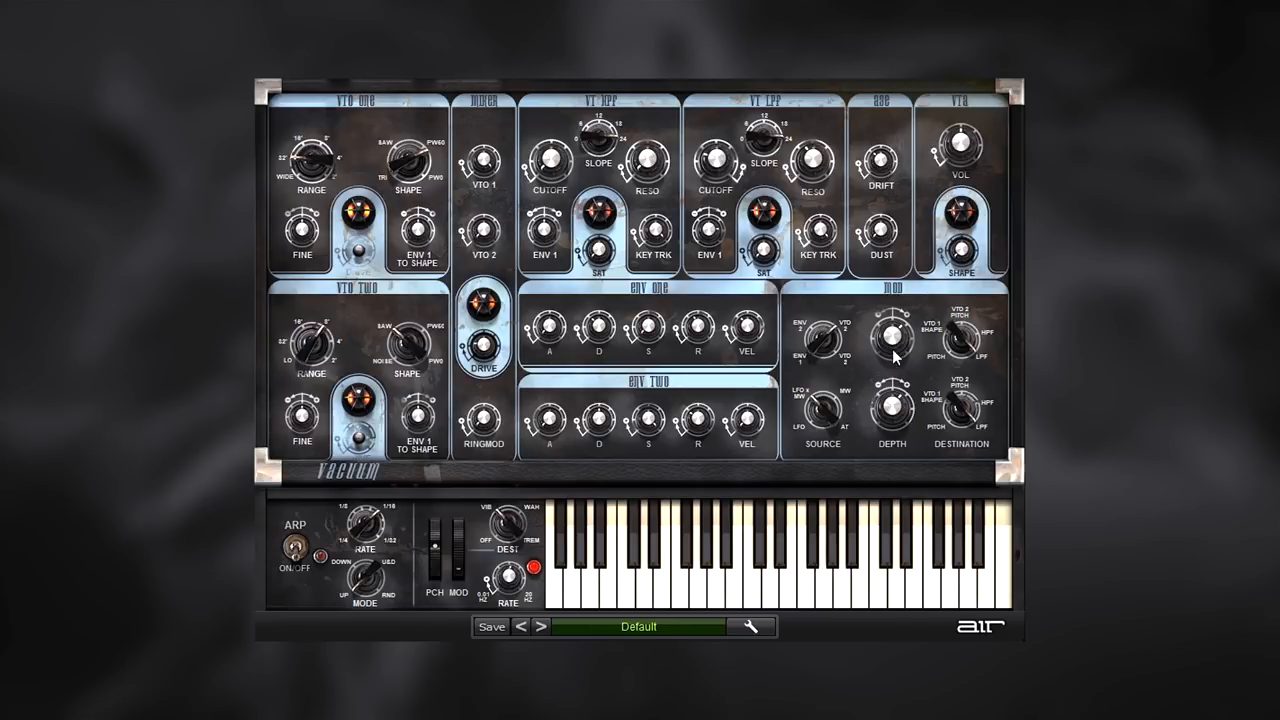
mouse_move(918, 403)
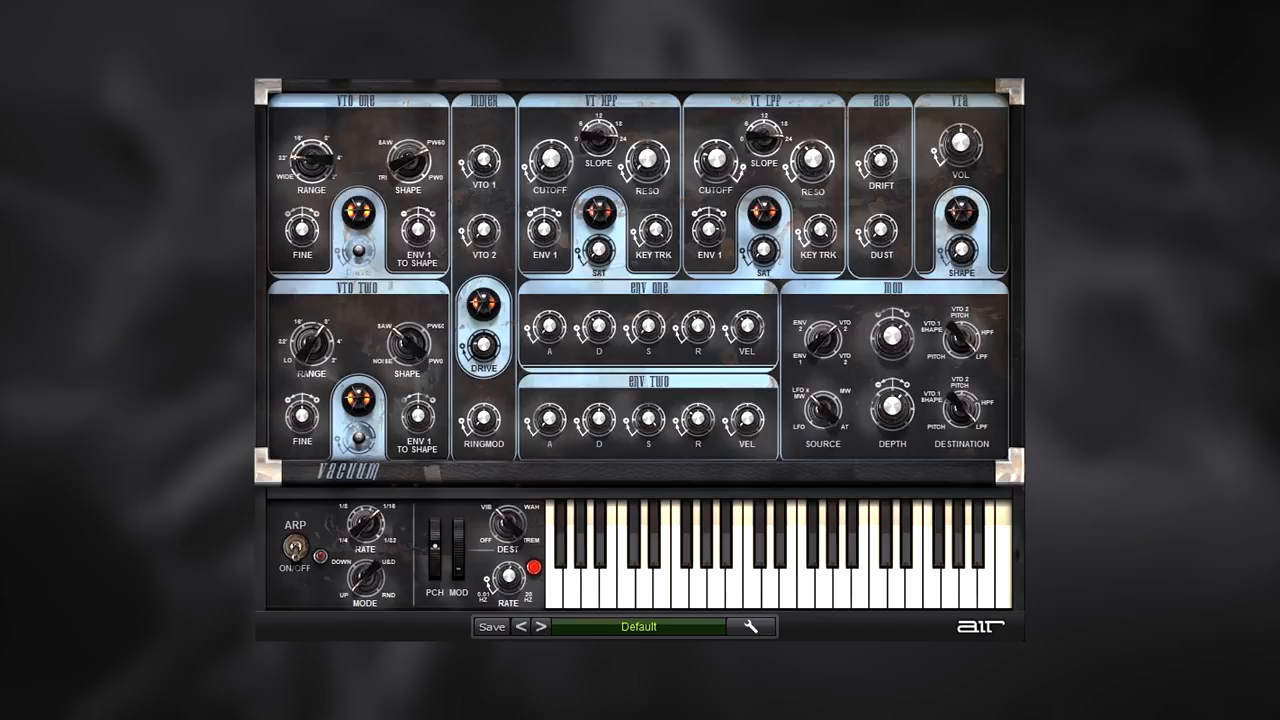
mouse_move(970, 293)
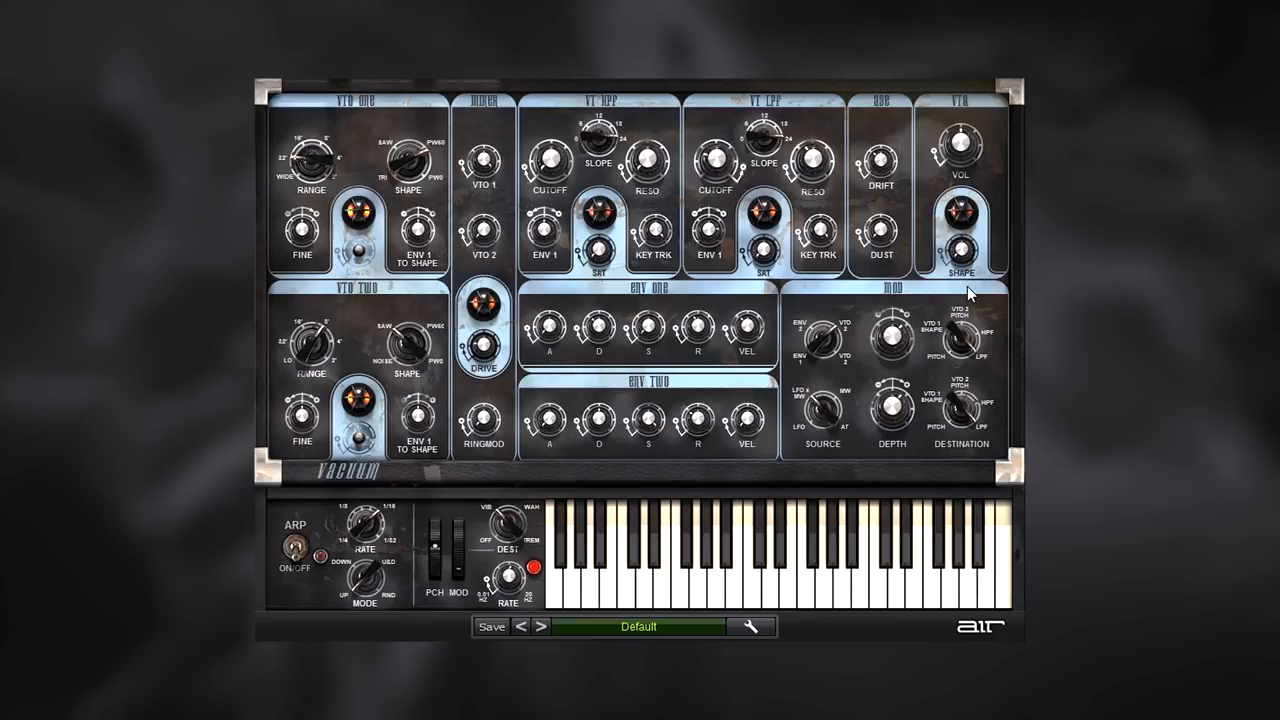